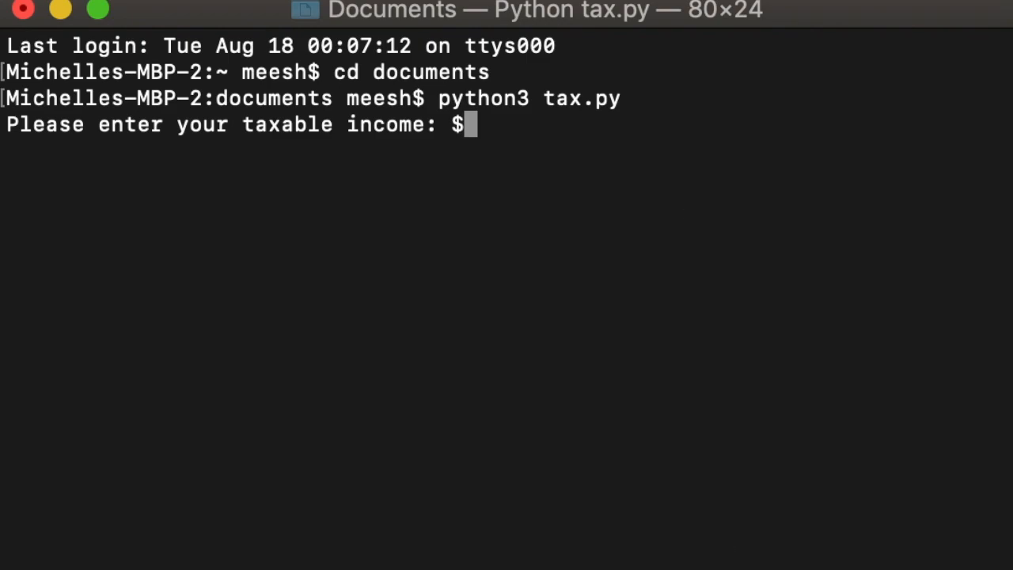
Step: Enter a $50,000 income into tax.py, which reports $6,790 tax and $43,210 left
text(50000)
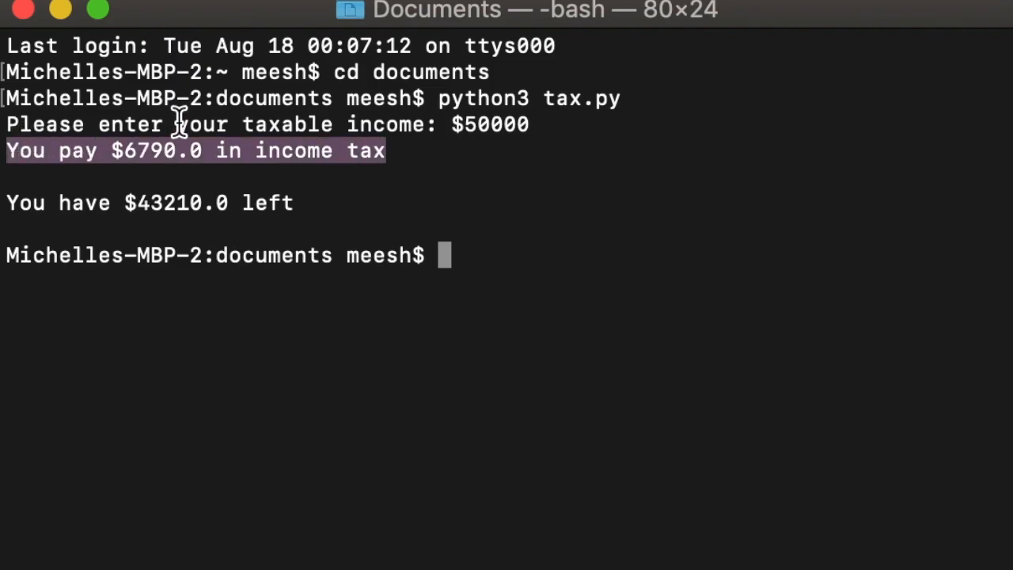
mouse_move(215, 162)
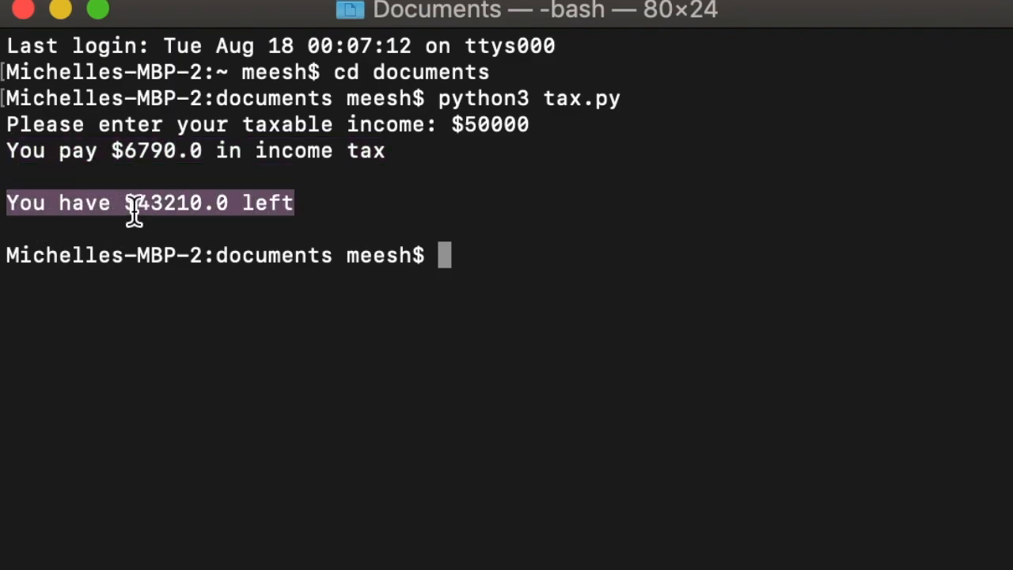
mouse_move(43, 32)
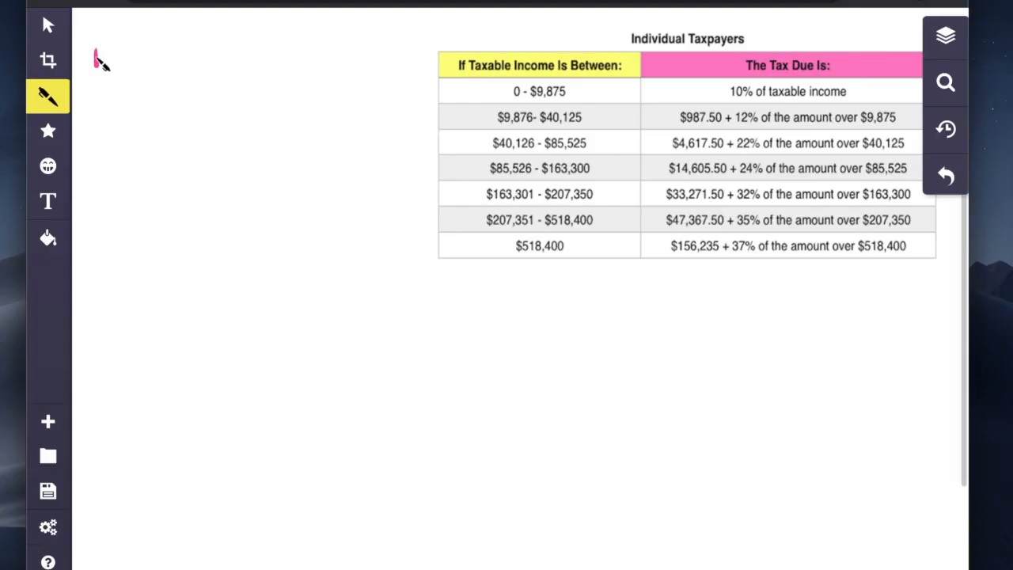
Step: Handwrite 'income: 50,000' and draw an arrow to the $40,126–$85,525 bracket row
drag(95, 55, 166, 64)
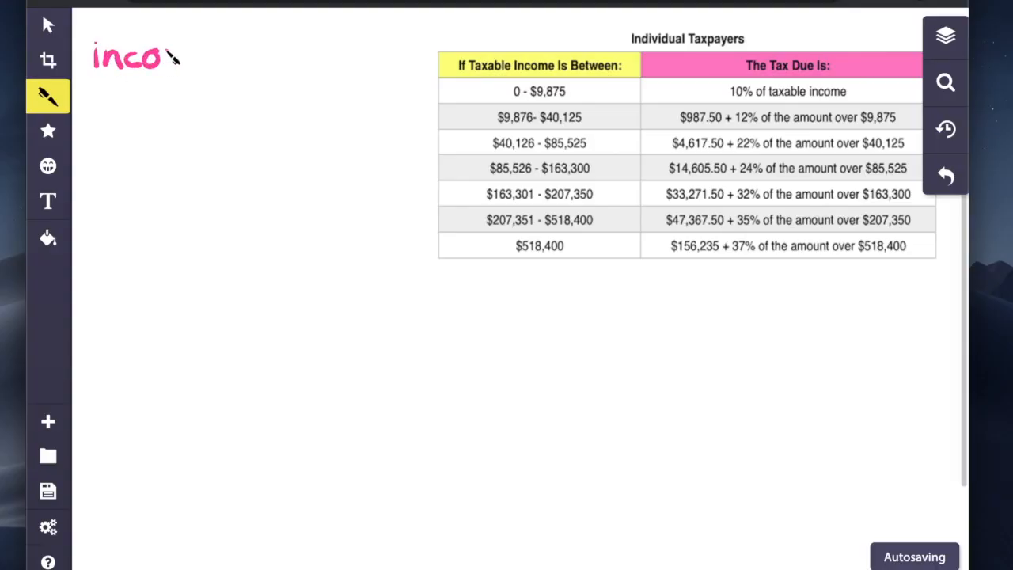
drag(166, 60, 210, 71)
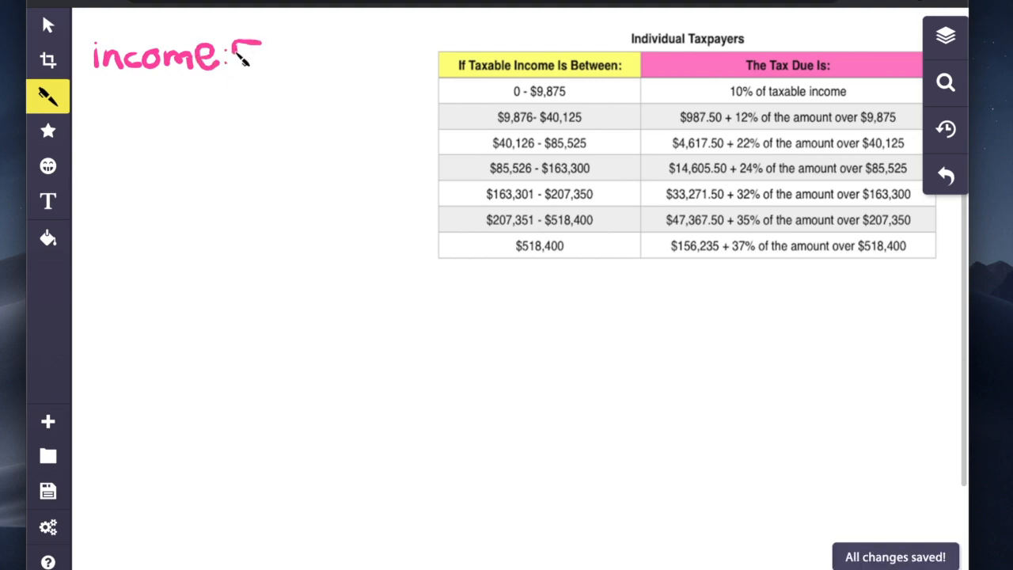
drag(245, 55, 277, 55)
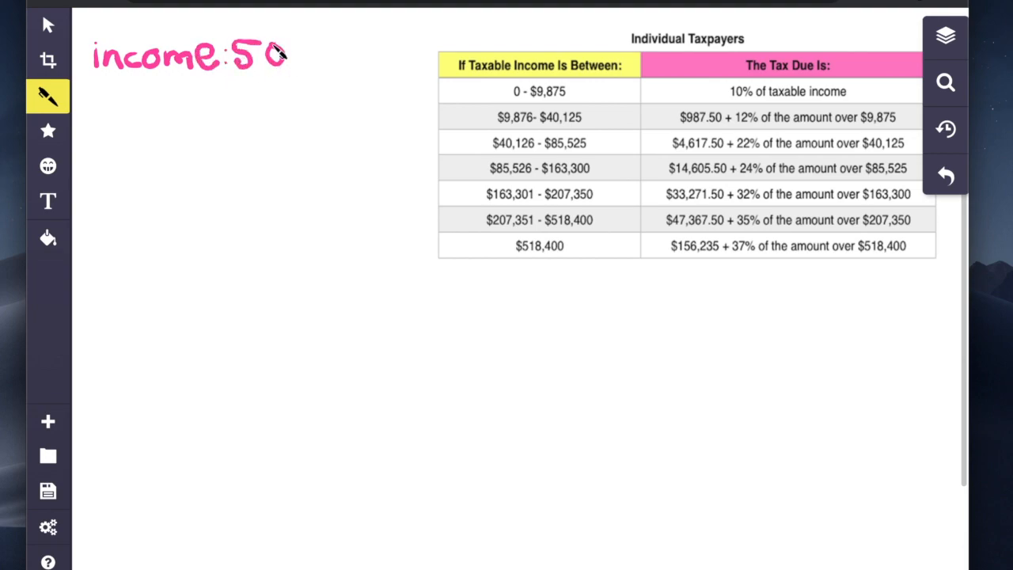
drag(281, 56, 333, 55)
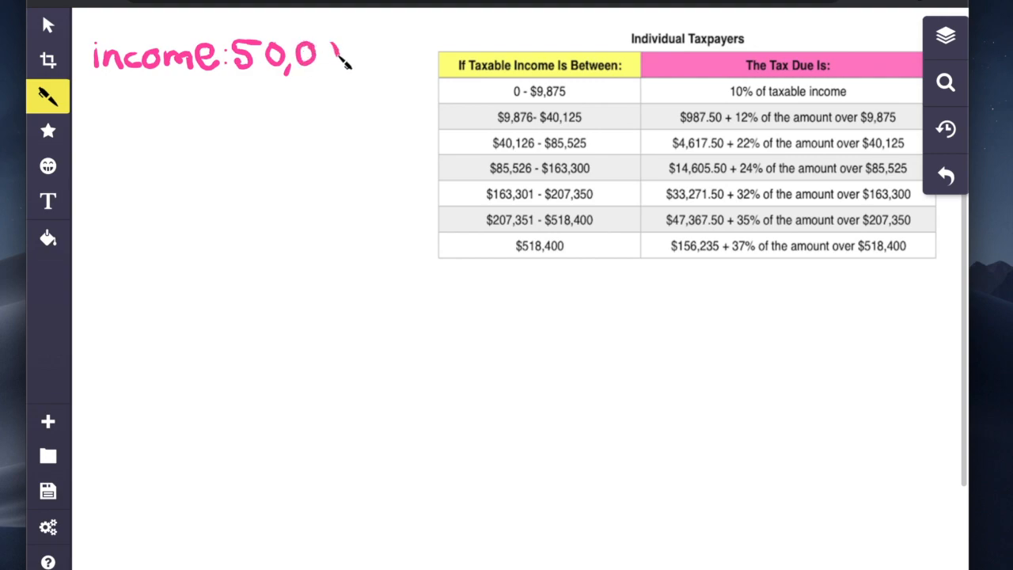
drag(316, 56, 364, 59)
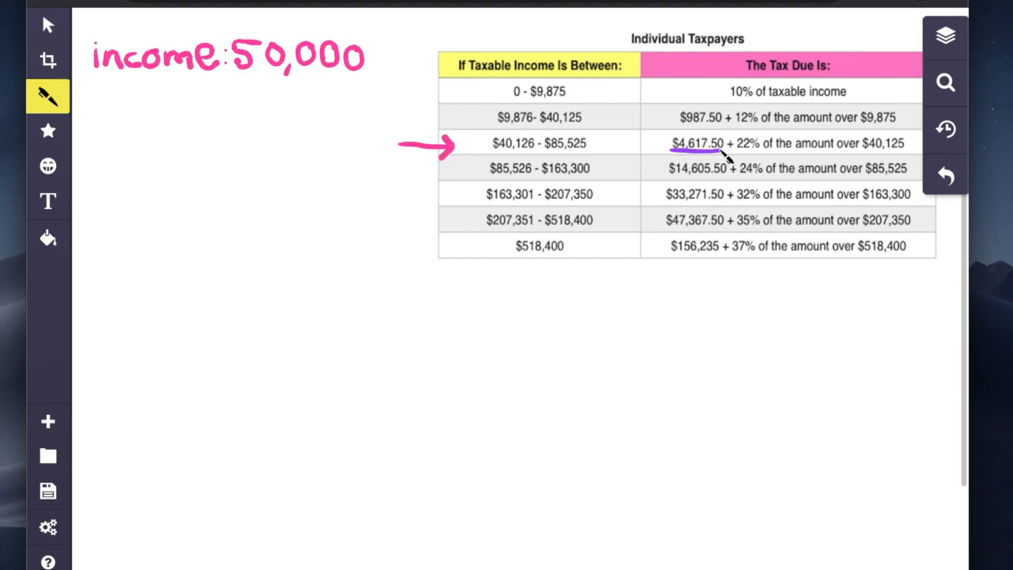
drag(668, 150, 728, 138)
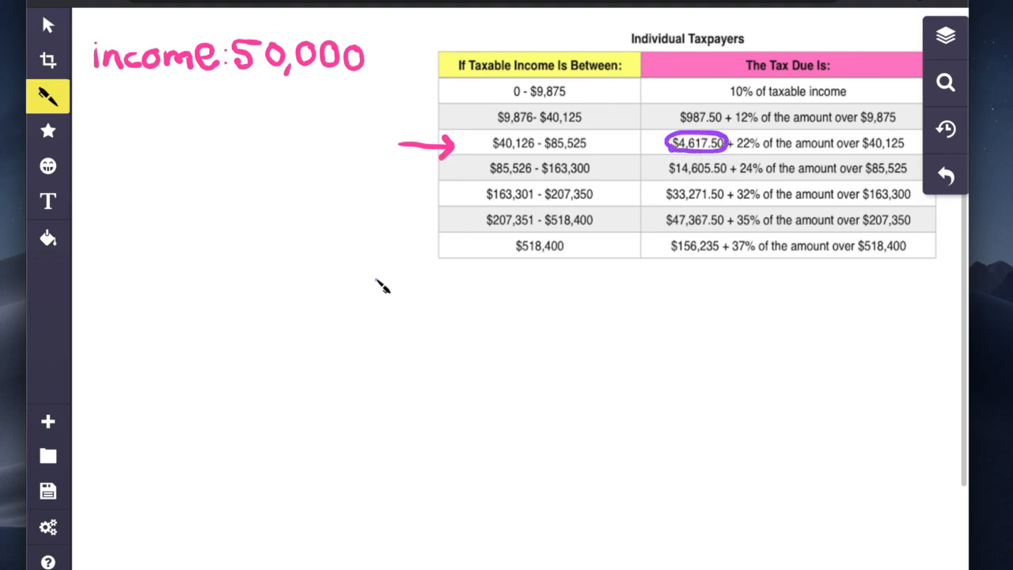
mouse_move(97, 292)
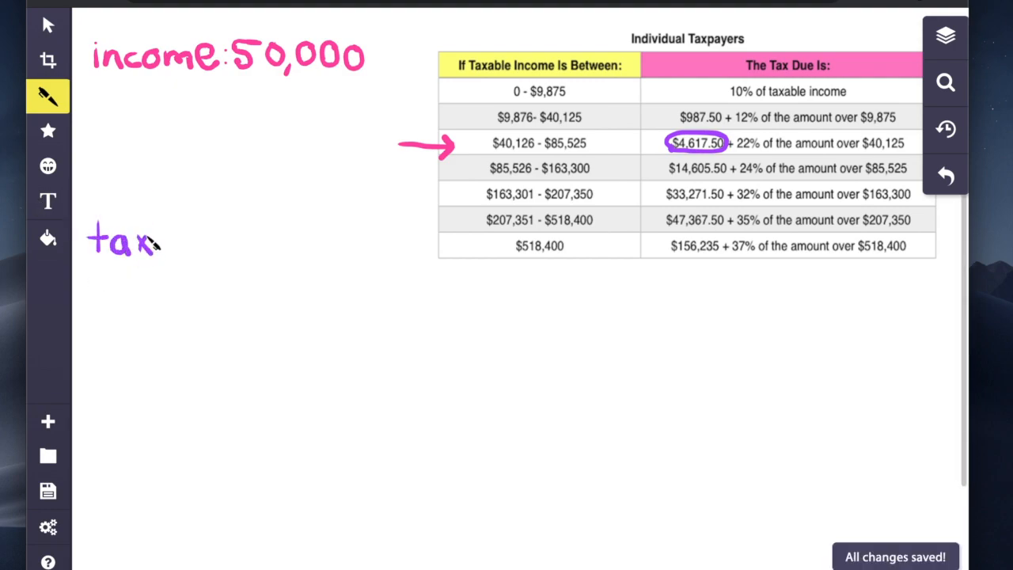
Step: Handwrite tax = 9,875 × .10 + (40,126 − 9,876) × .12
drag(166, 246, 190, 253)
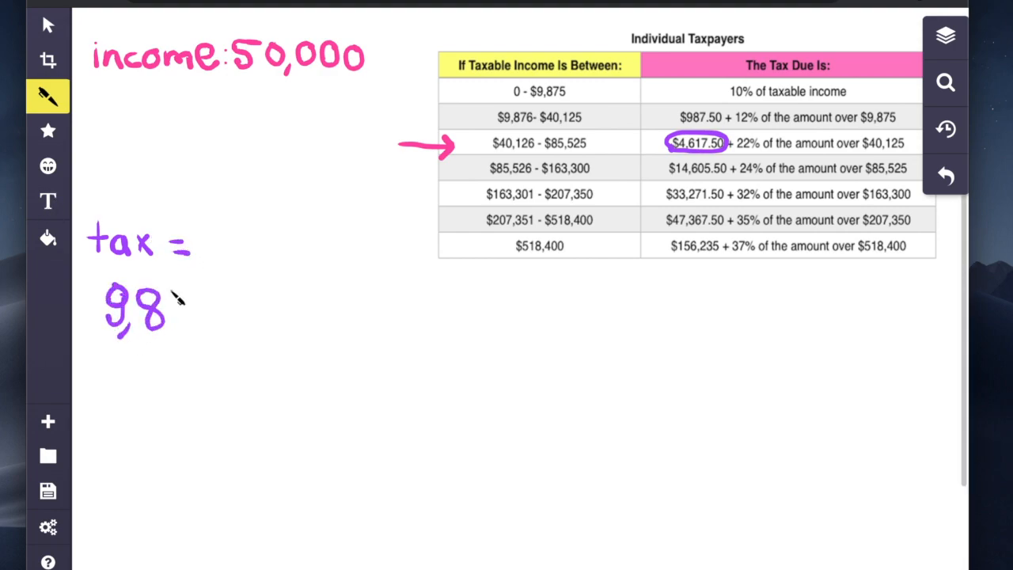
drag(178, 309, 234, 316)
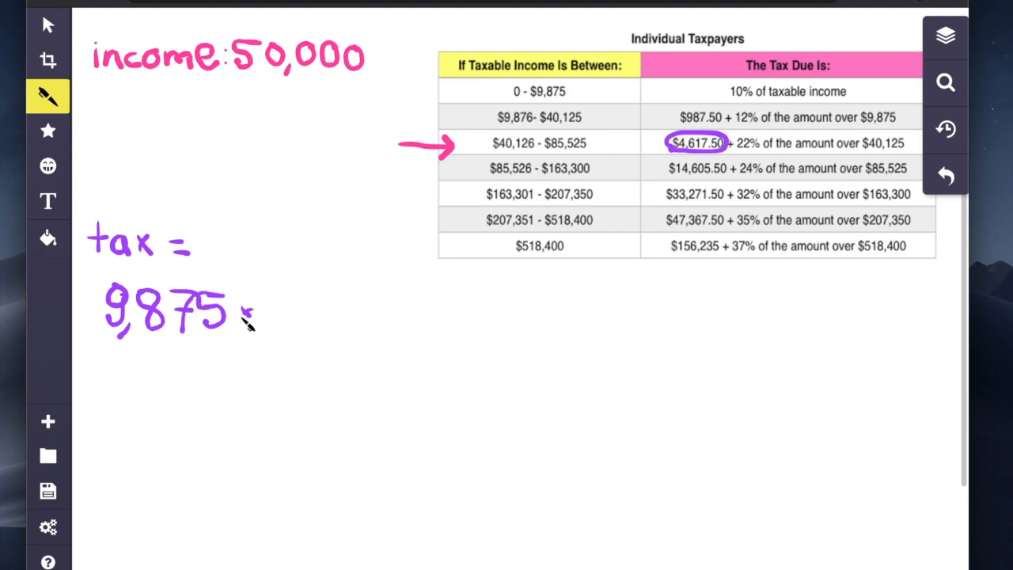
drag(245, 313, 372, 308)
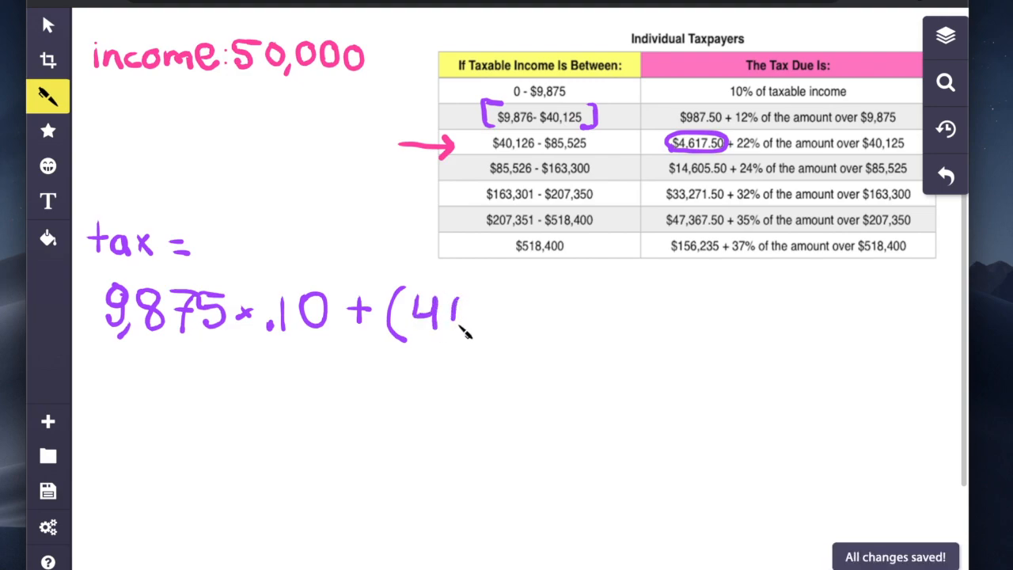
drag(443, 316, 558, 328)
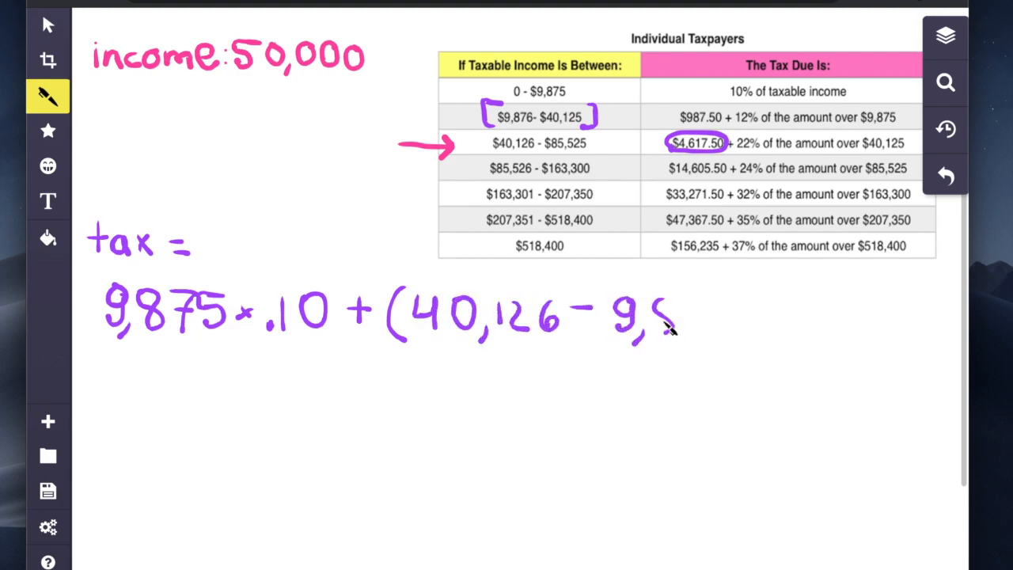
drag(673, 316, 760, 316)
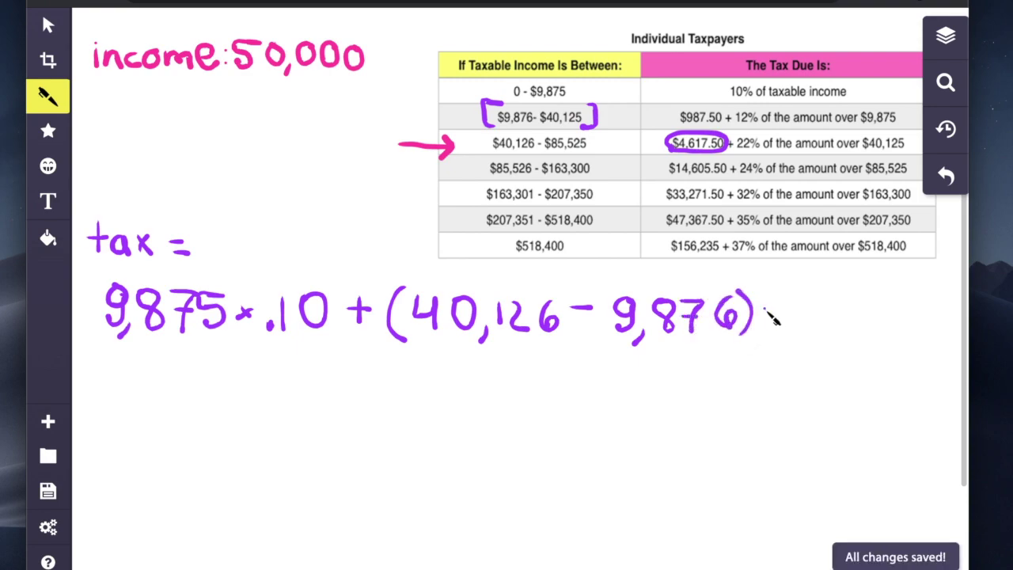
drag(767, 317, 878, 325)
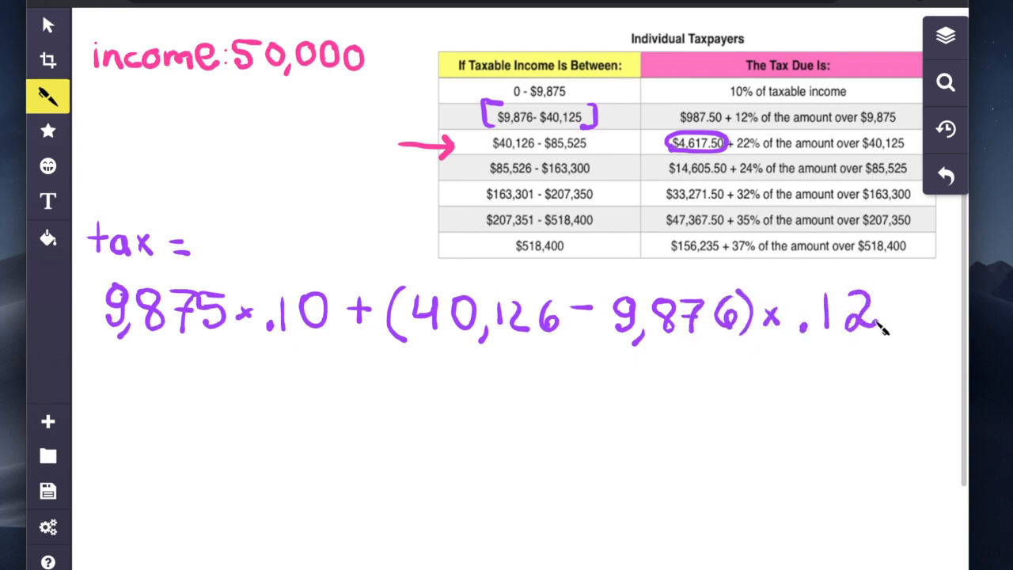
Step: Brace both parts and write subtotals 987.5 and 3,630, totalling 4,617.50
drag(126, 352, 324, 348)
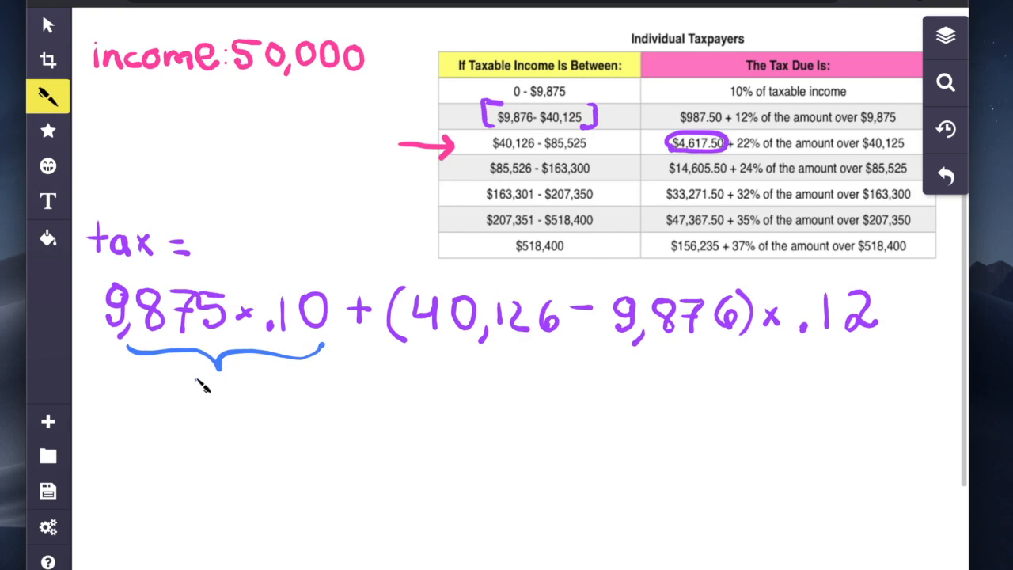
drag(174, 388, 237, 388)
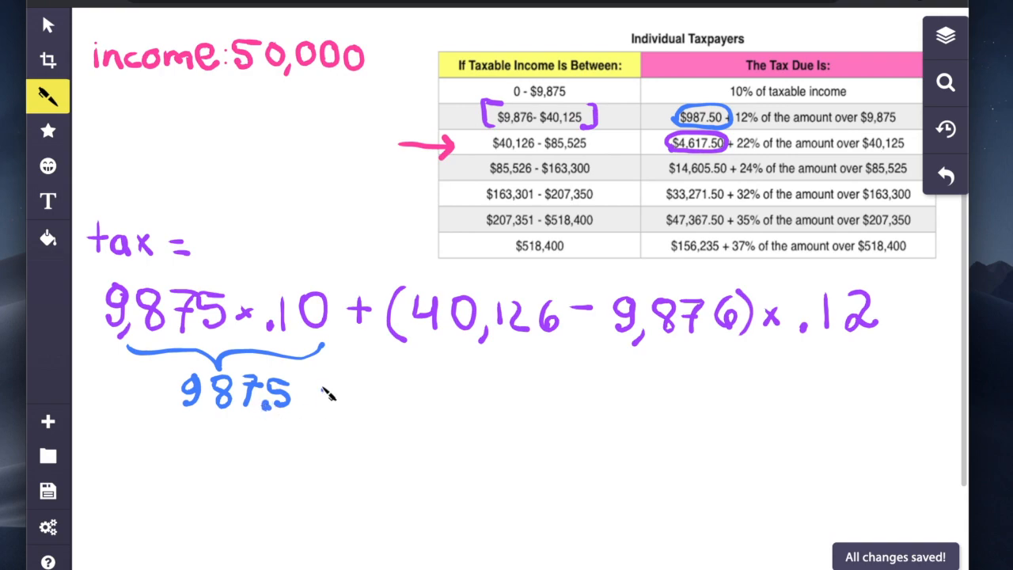
drag(455, 352, 780, 360)
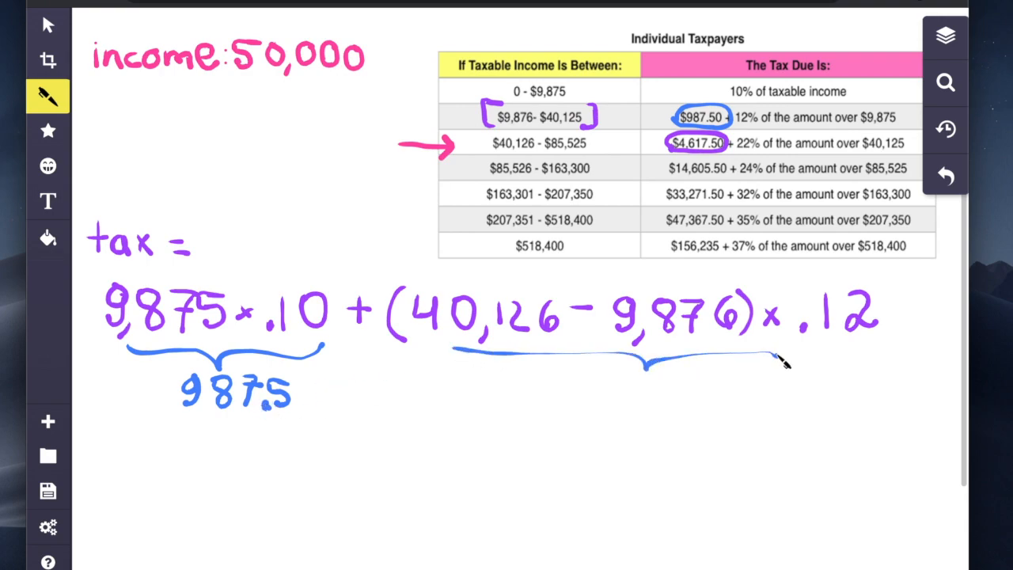
drag(348, 387, 538, 411)
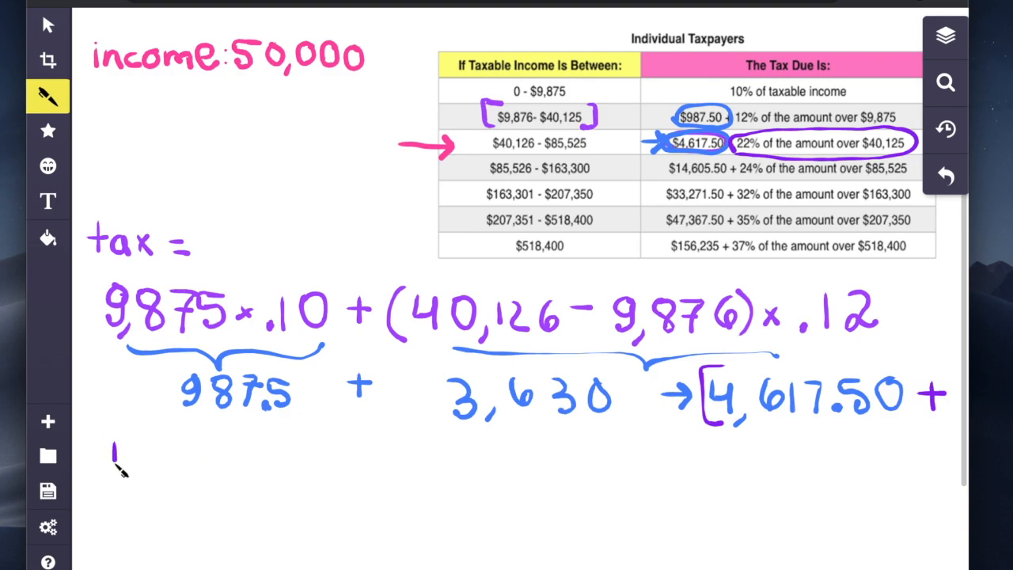
Step: Write (income − 40,125) × .22 =, box 4,617.50, and link income to 50,000
drag(115, 443, 182, 467)
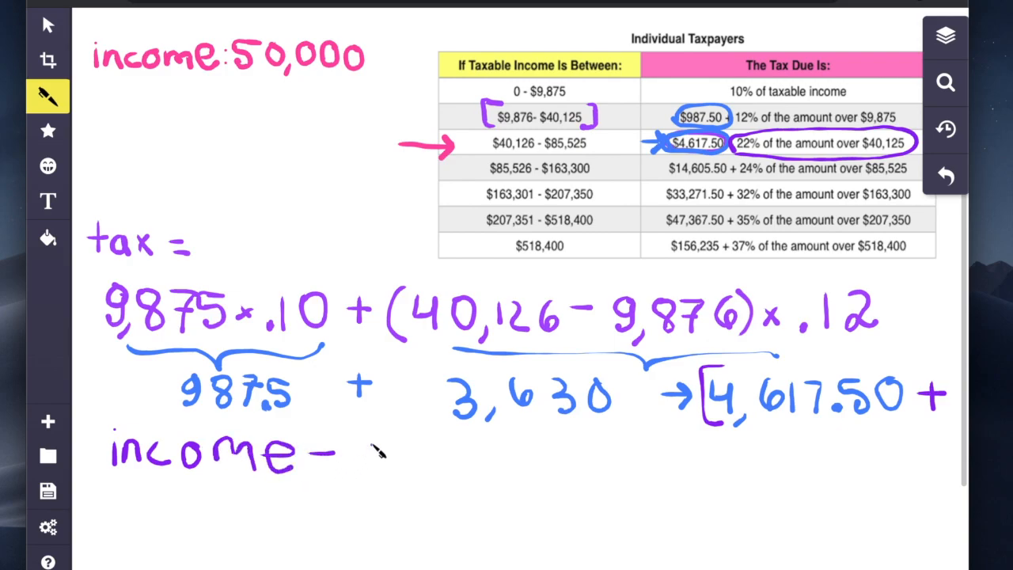
drag(356, 455, 427, 463)
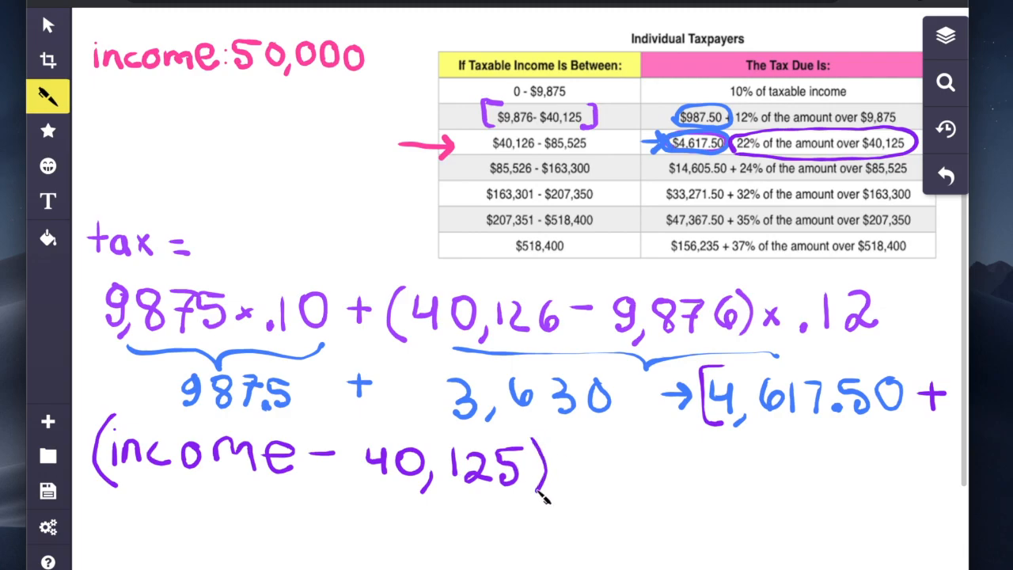
drag(562, 459, 625, 475)
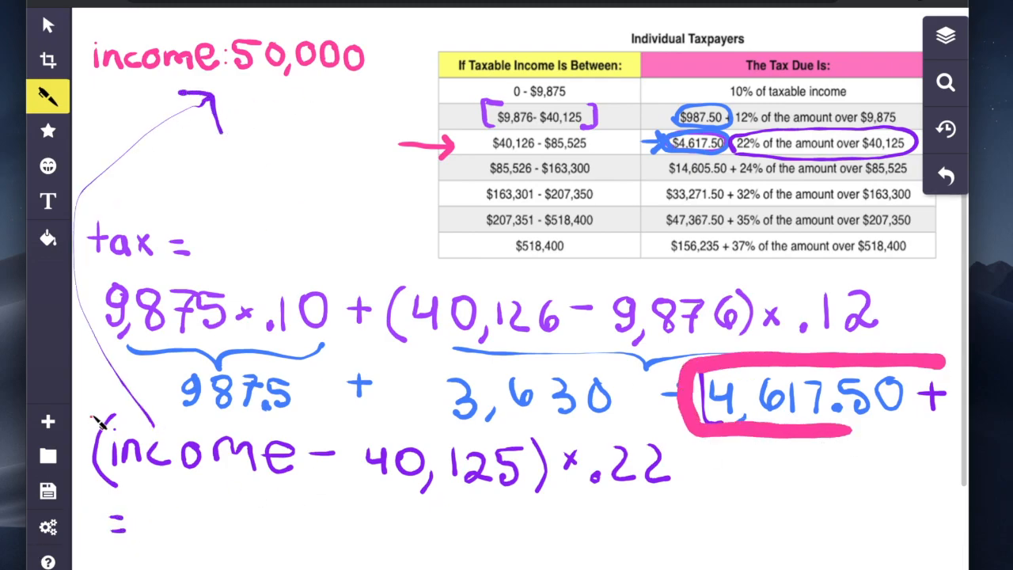
drag(102, 419, 672, 491)
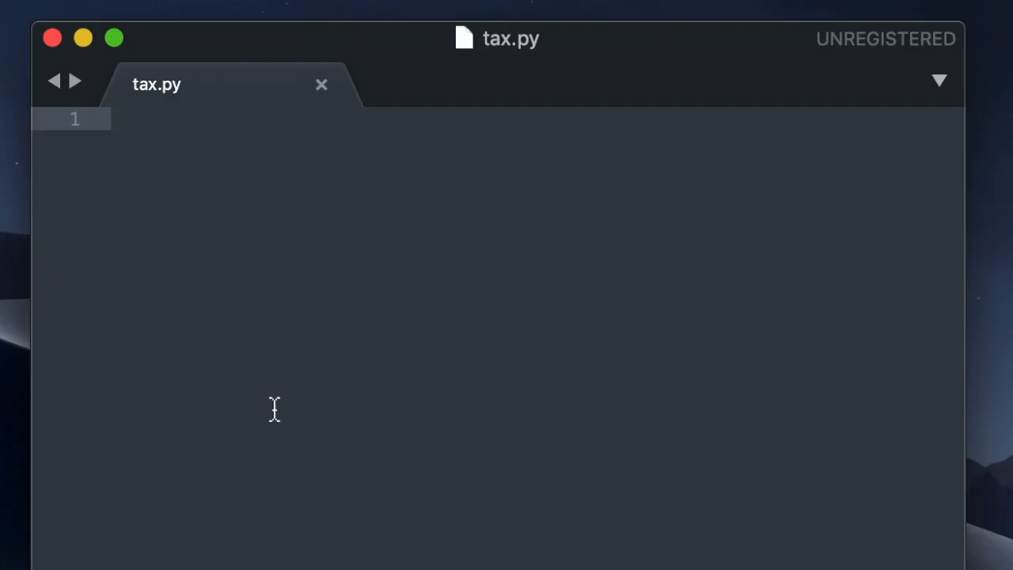
Step: Add income = float(input(...)) prompting the user for their income in dollars
text(income =)
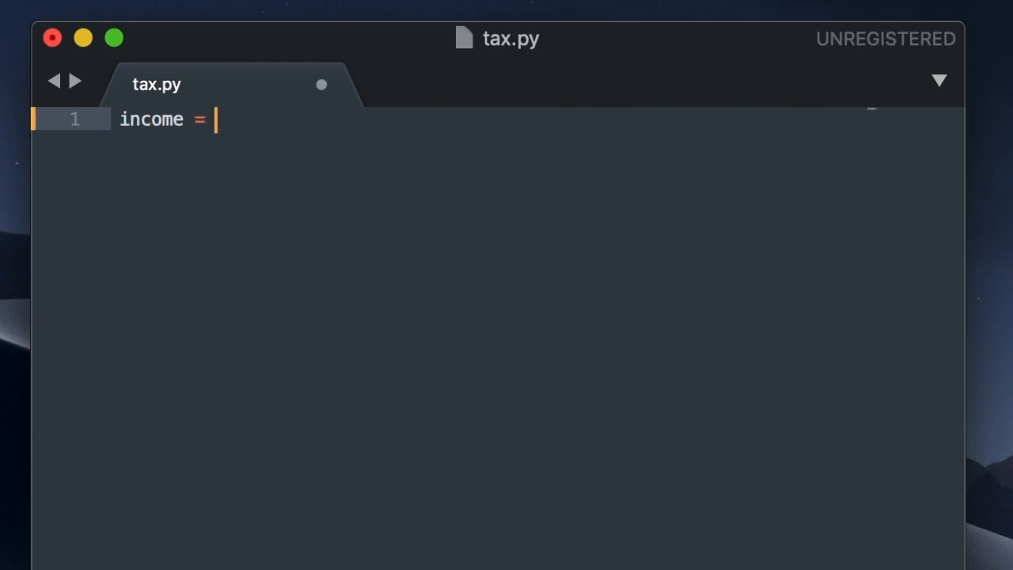
text(fl)
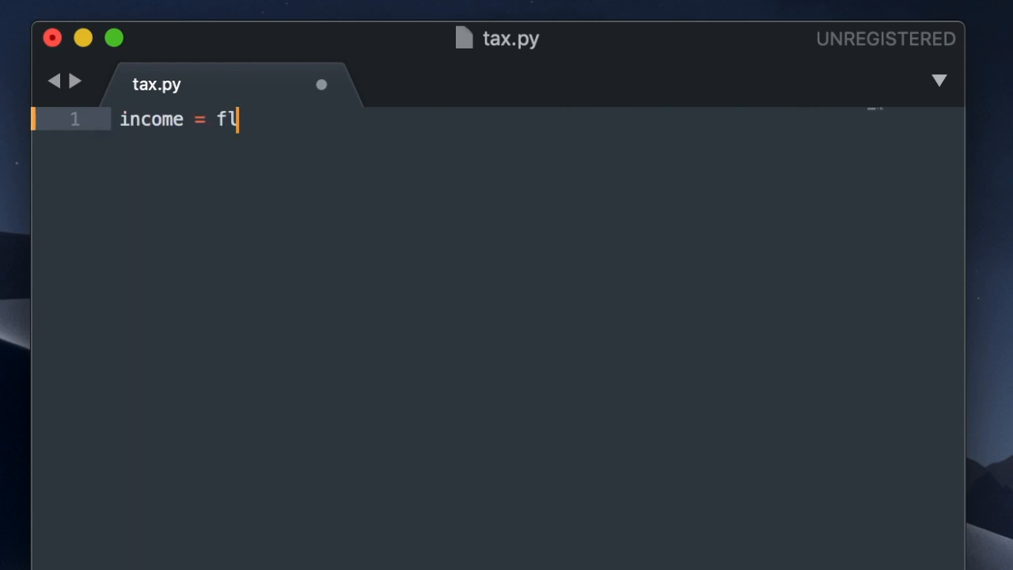
text(oat())
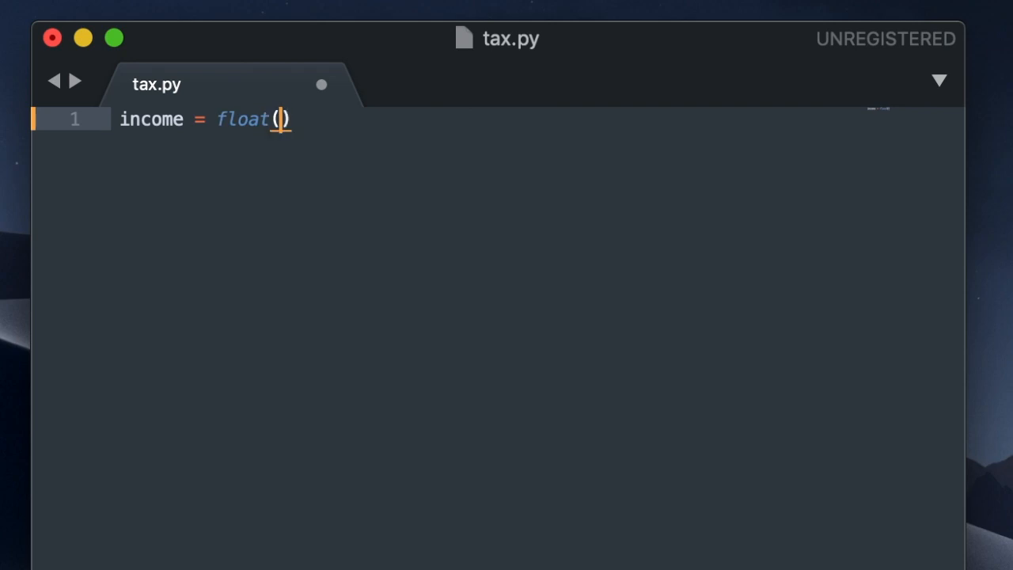
text(input(""))
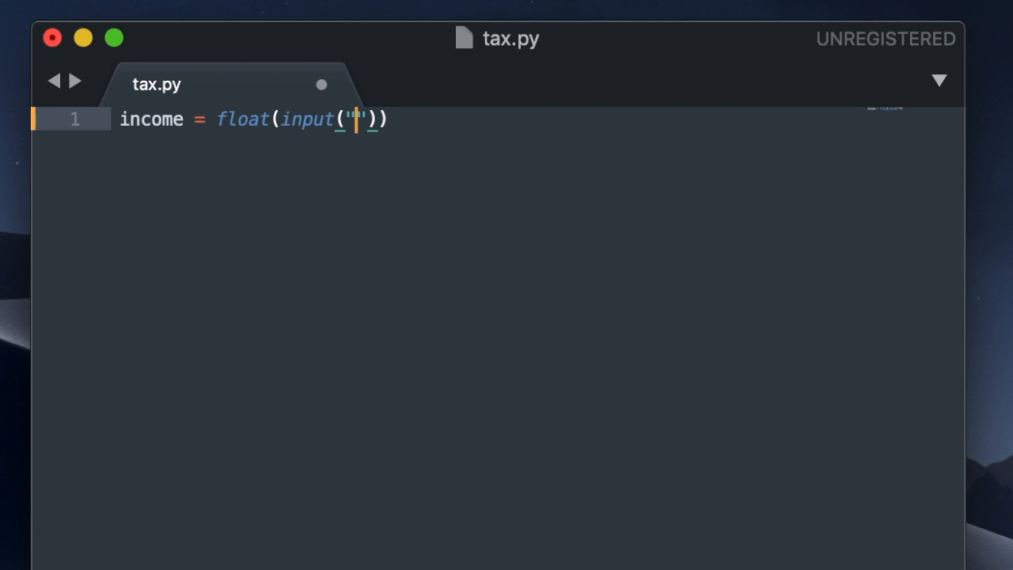
text(Please enter your taxable in)
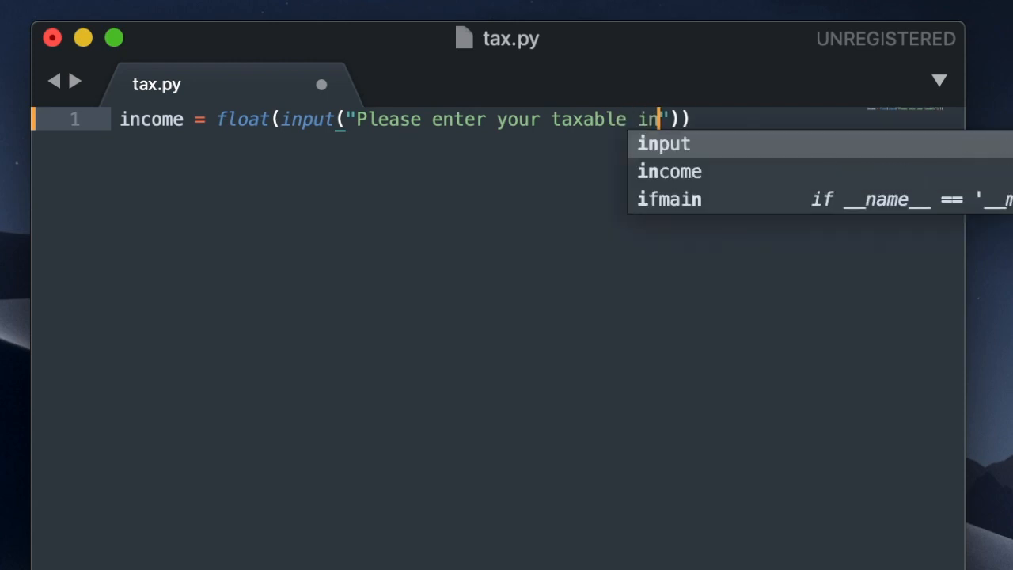
text(come: $)
text(if)
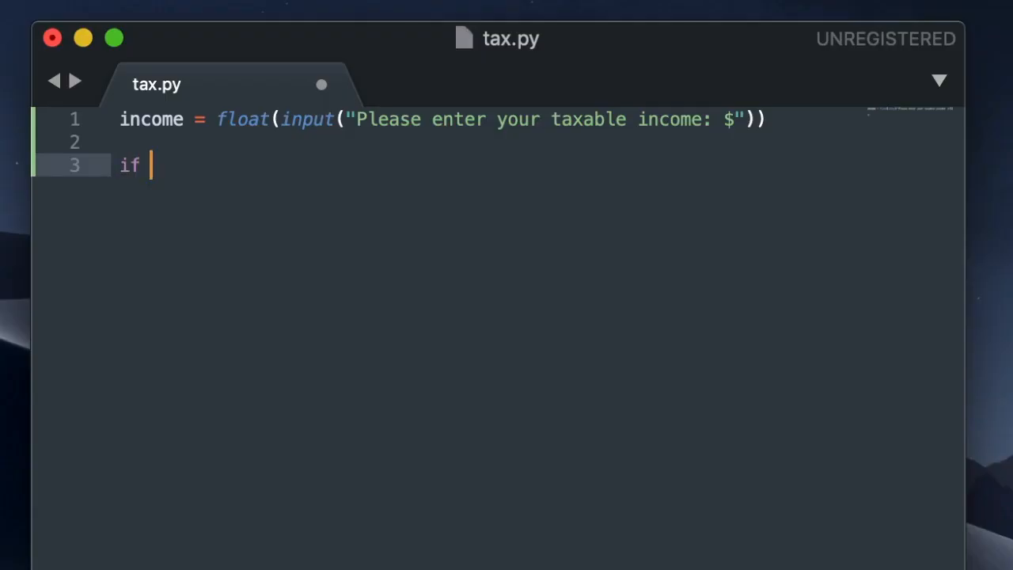
Step: Add tax = 0.0 and an if income <= 9875 block taxing income at .10
text(income <)
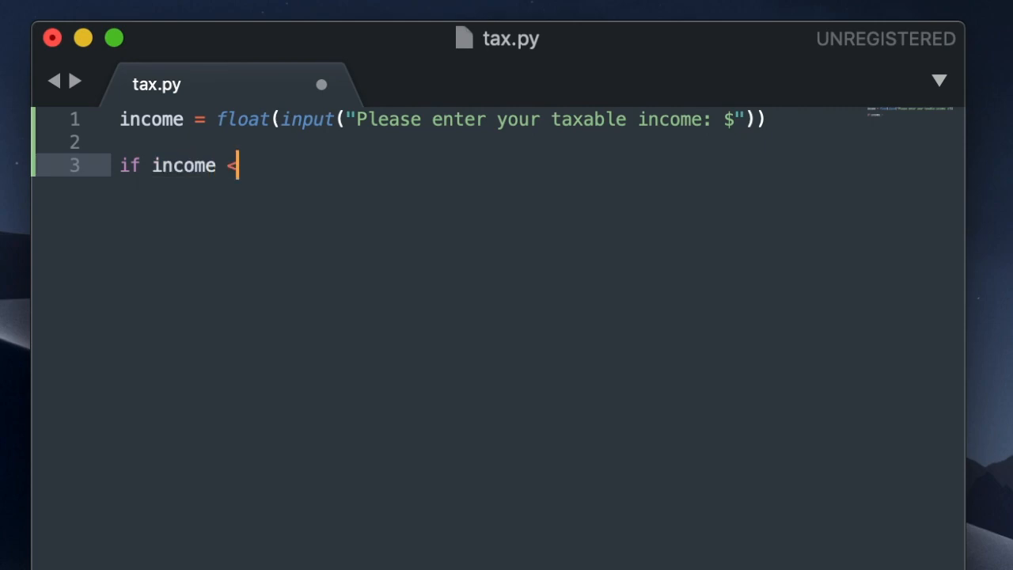
text(=)
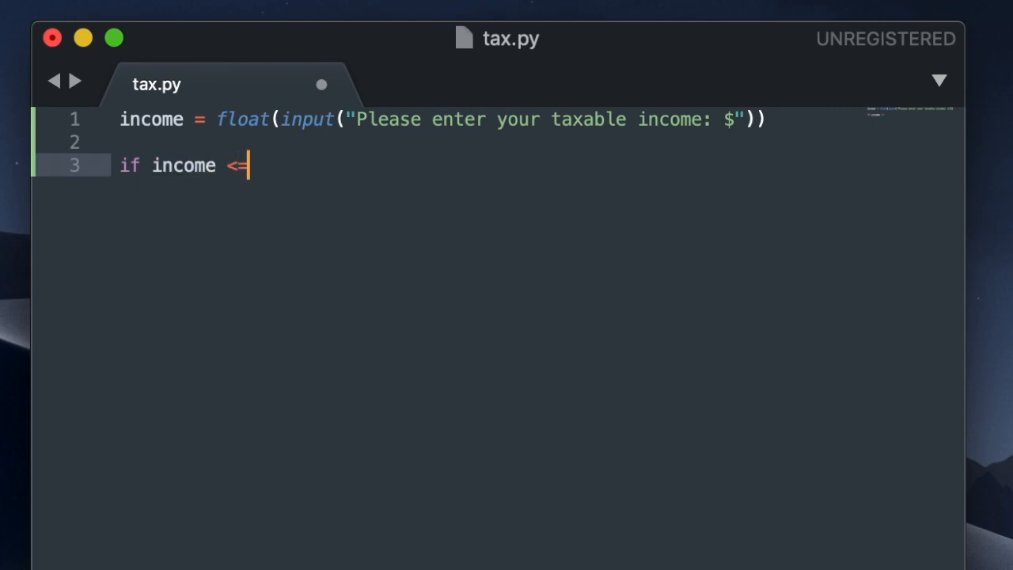
text(98)
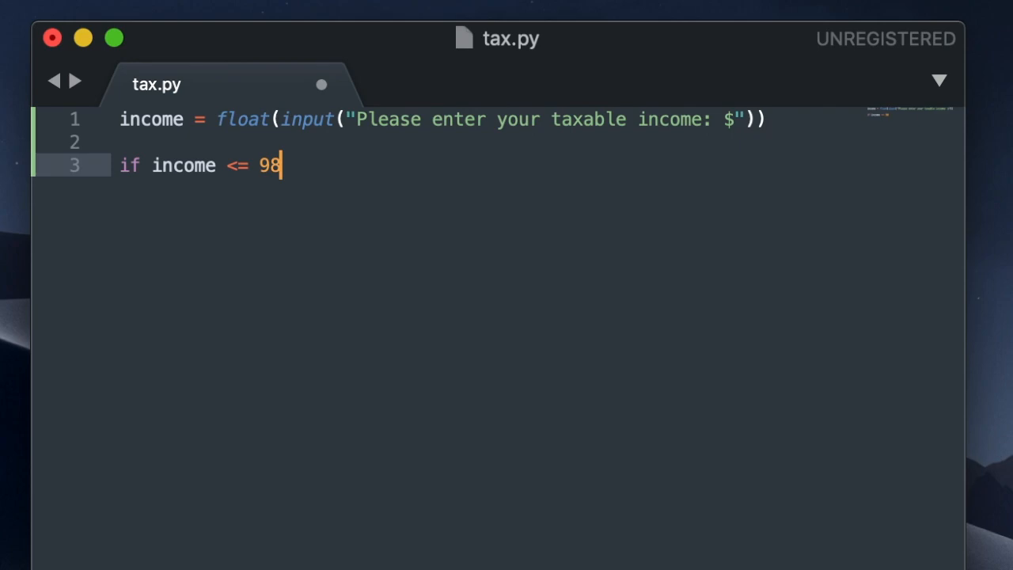
text(75:)
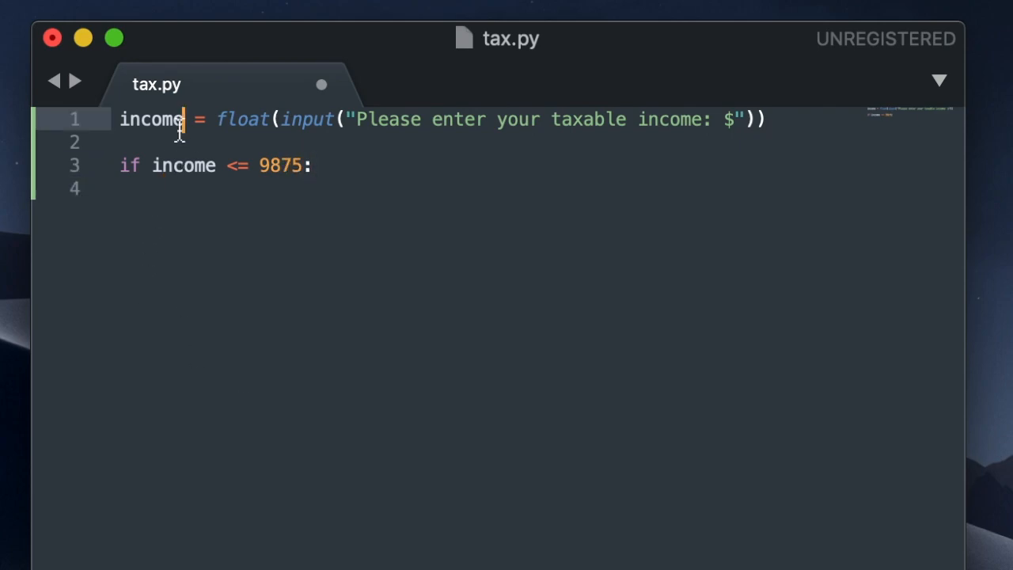
key(enter)
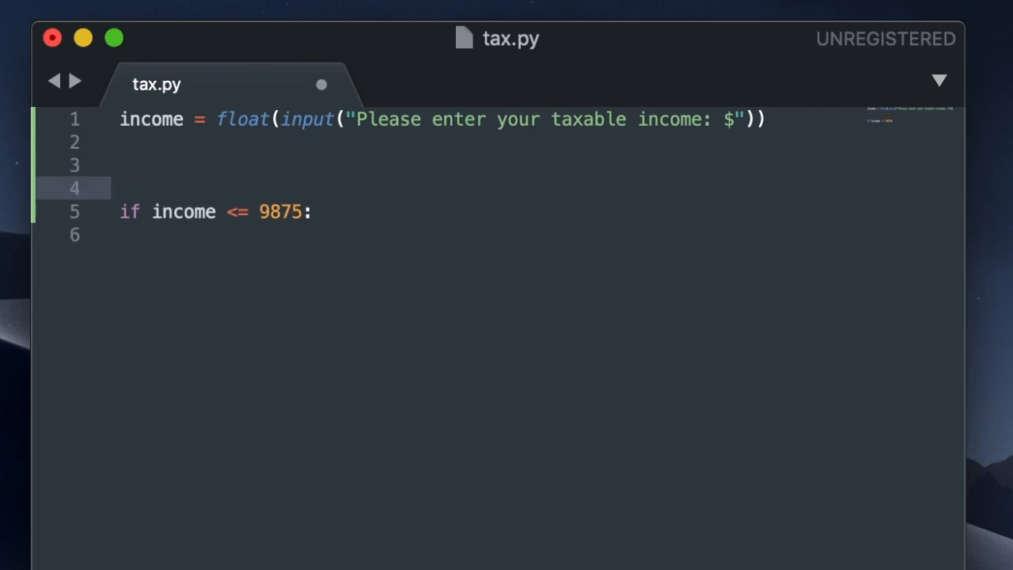
text(tax = 0.0)
click(487, 235)
text(tax = income * .)
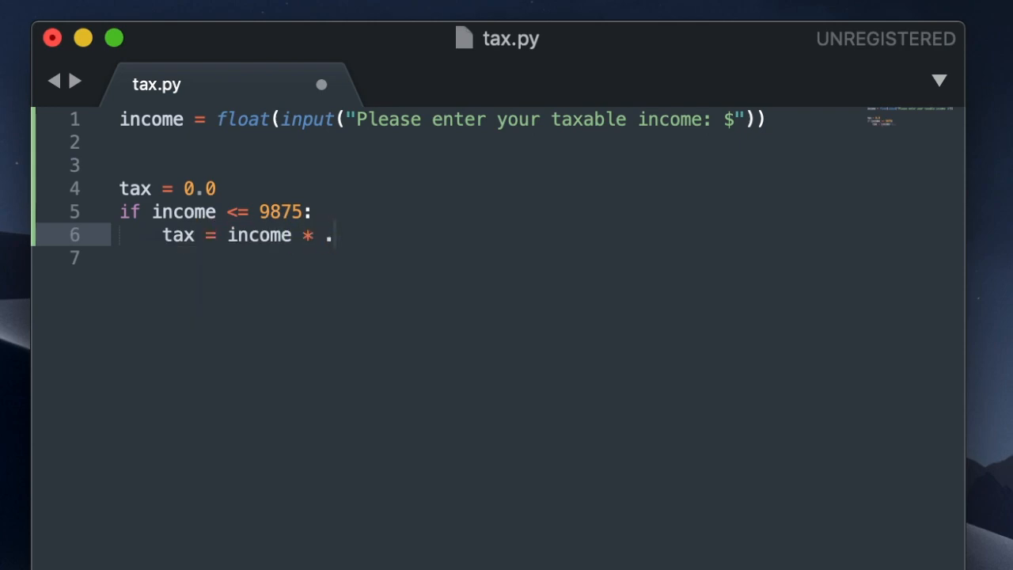
text(10)
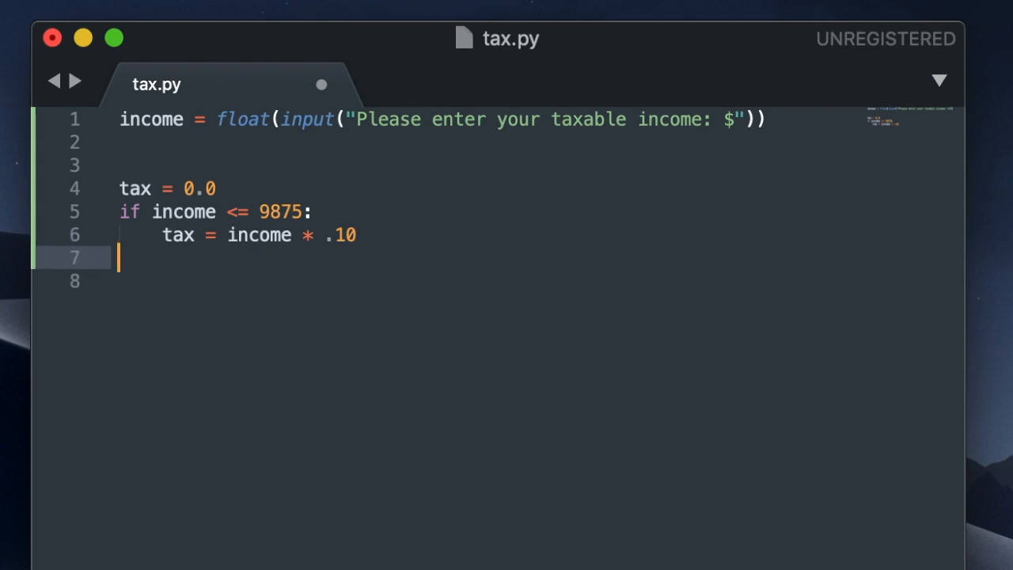
Step: Start the elif income <= 40125: branch
text(elif)
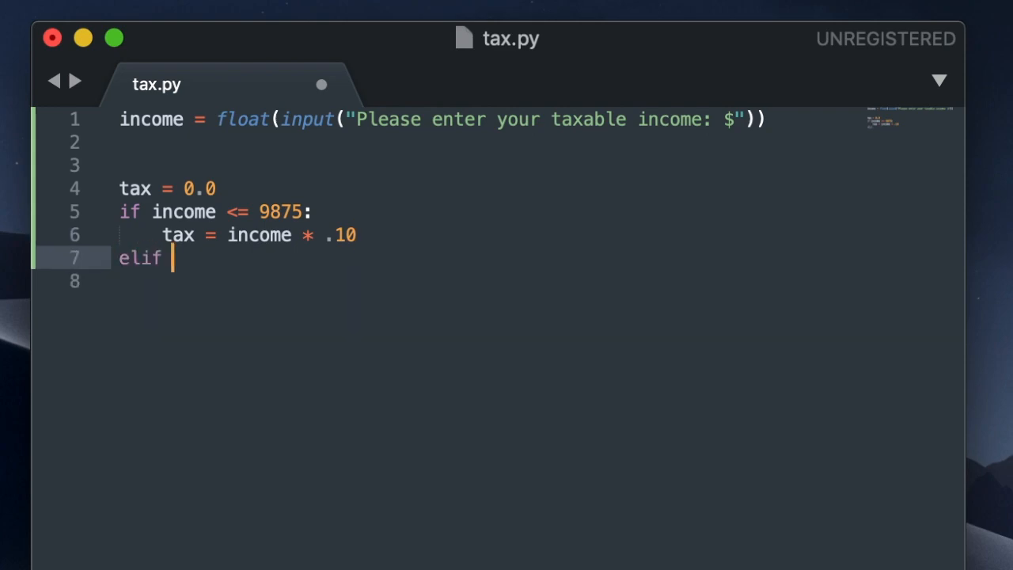
text(income <)
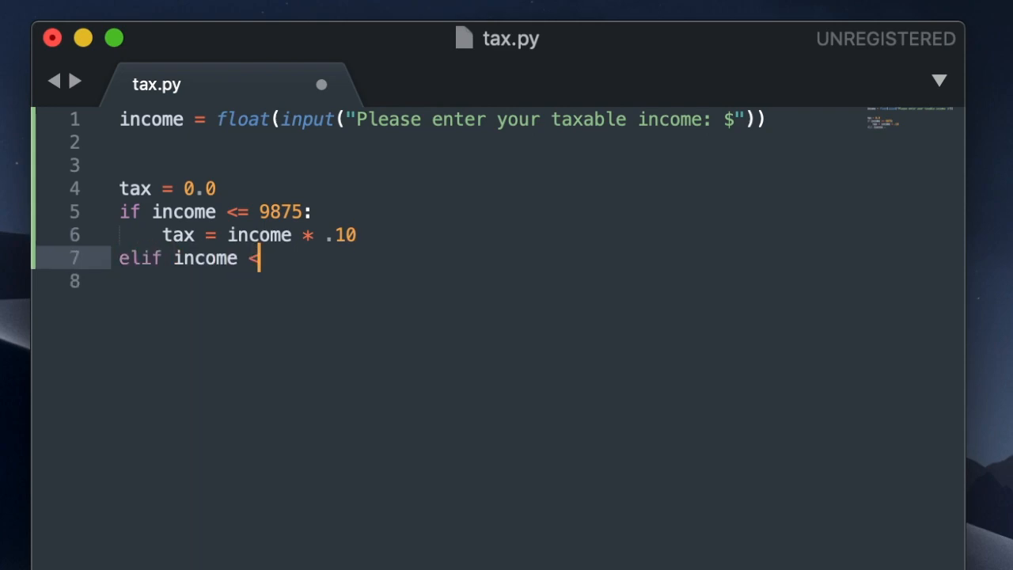
text(=)
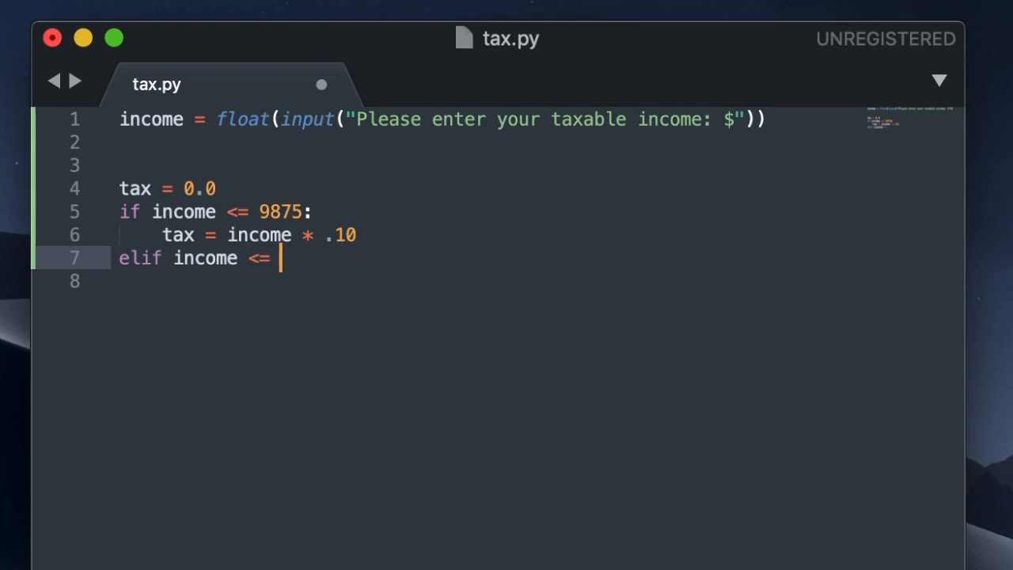
text(40)
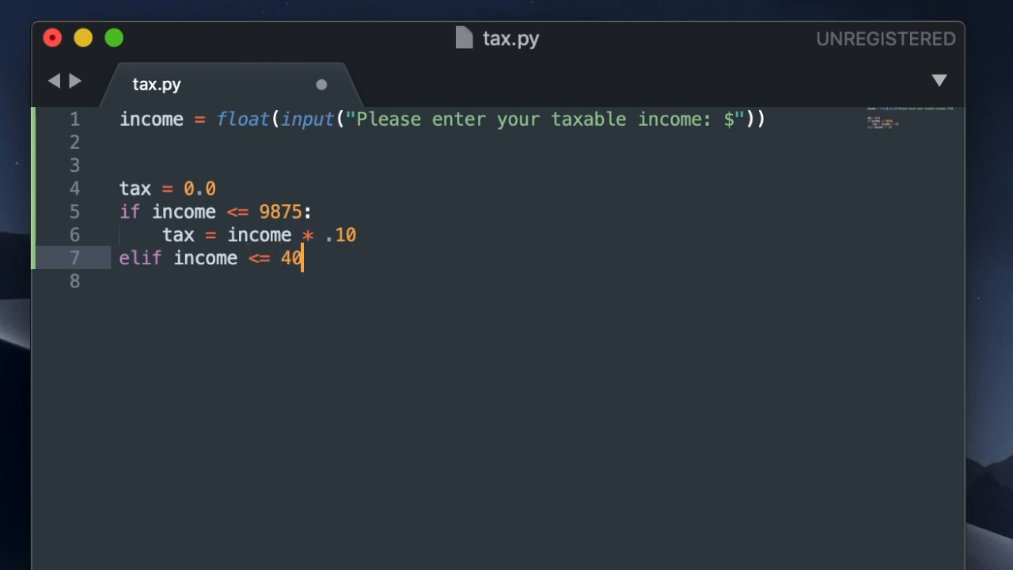
text(125:)
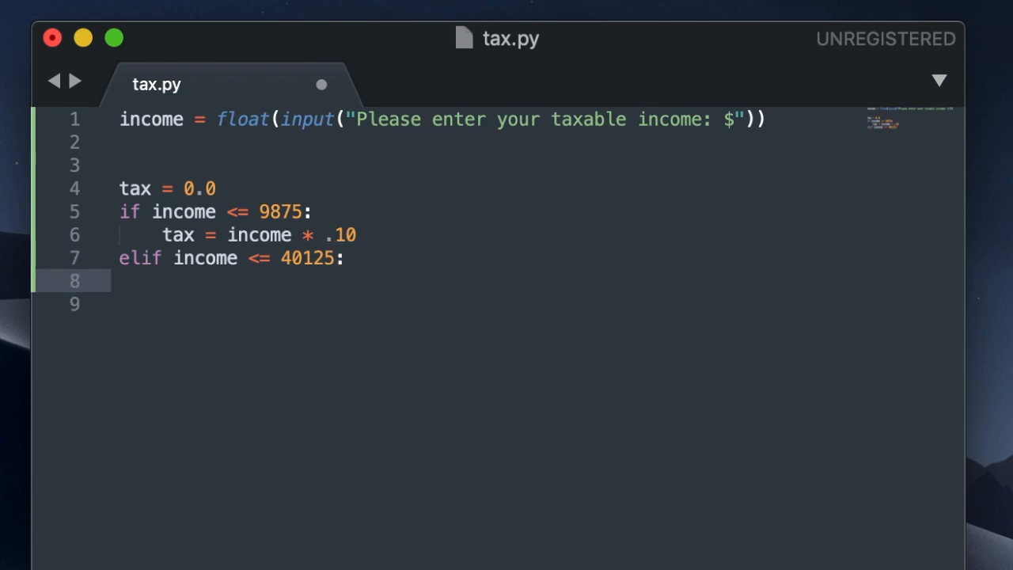
Step: Set tax = 987.50 + .12 * (income - 9875), then add elif income <= 85525:
text(tax =)
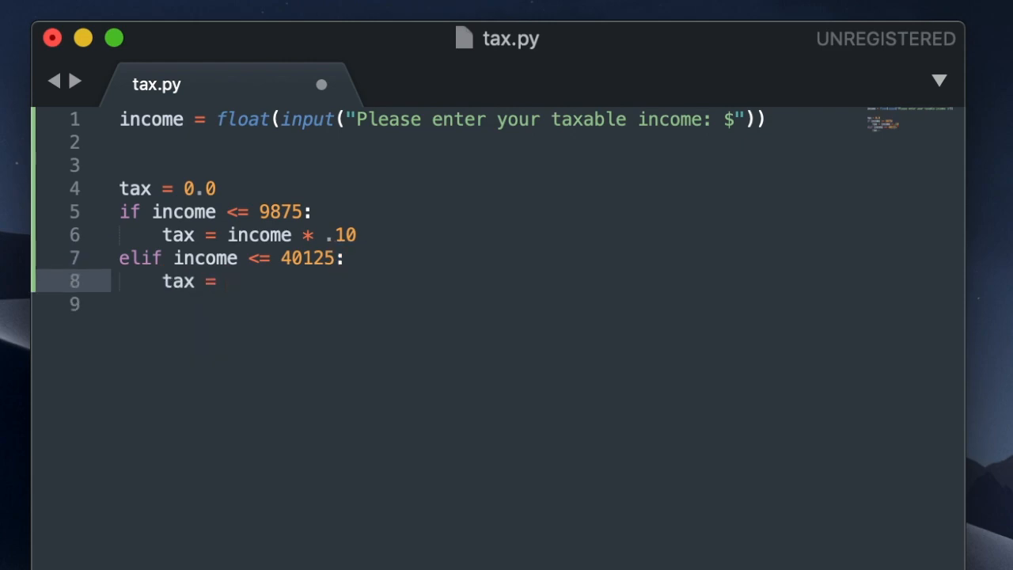
text(987)
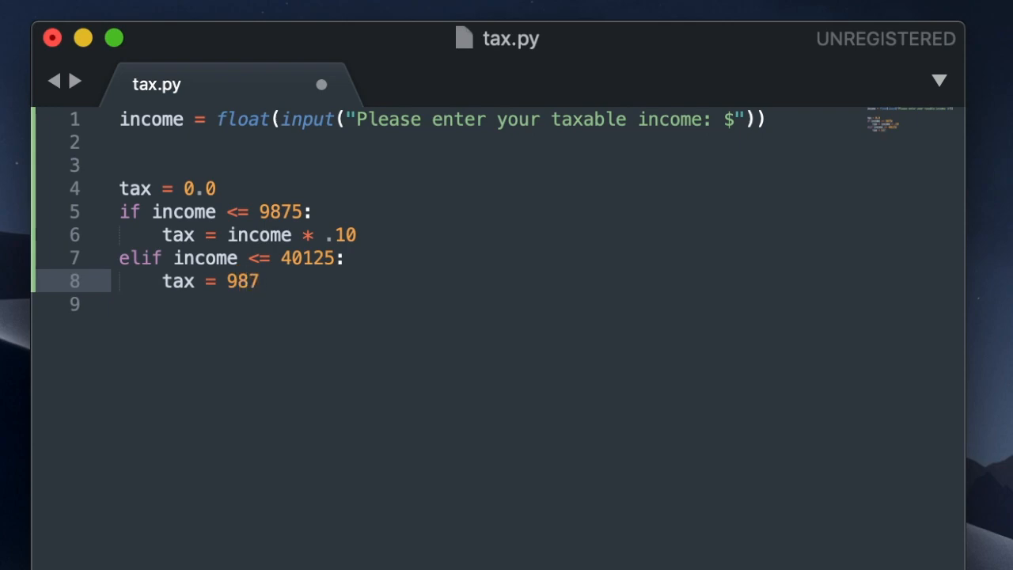
text(.50 +)
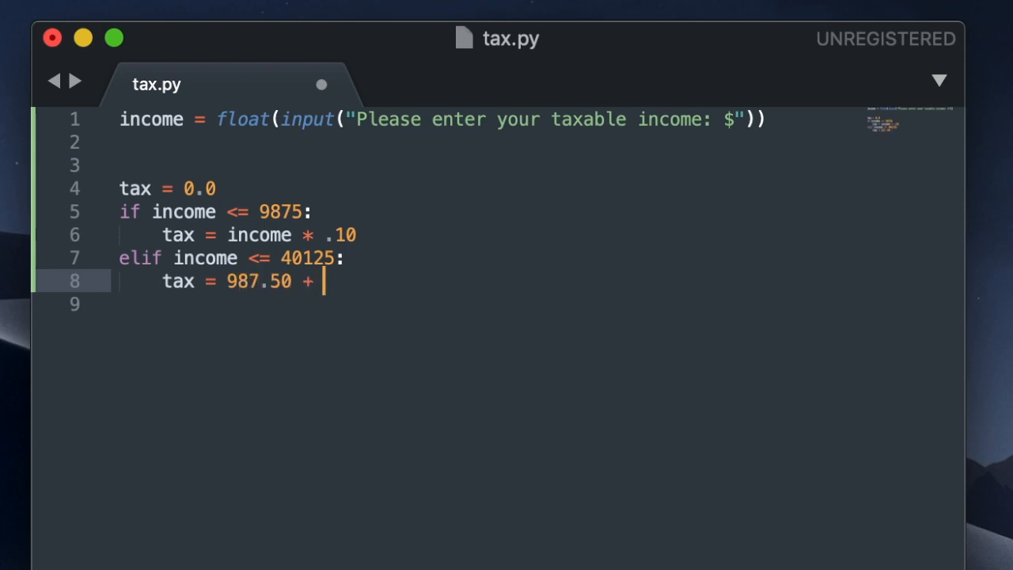
text(.12)
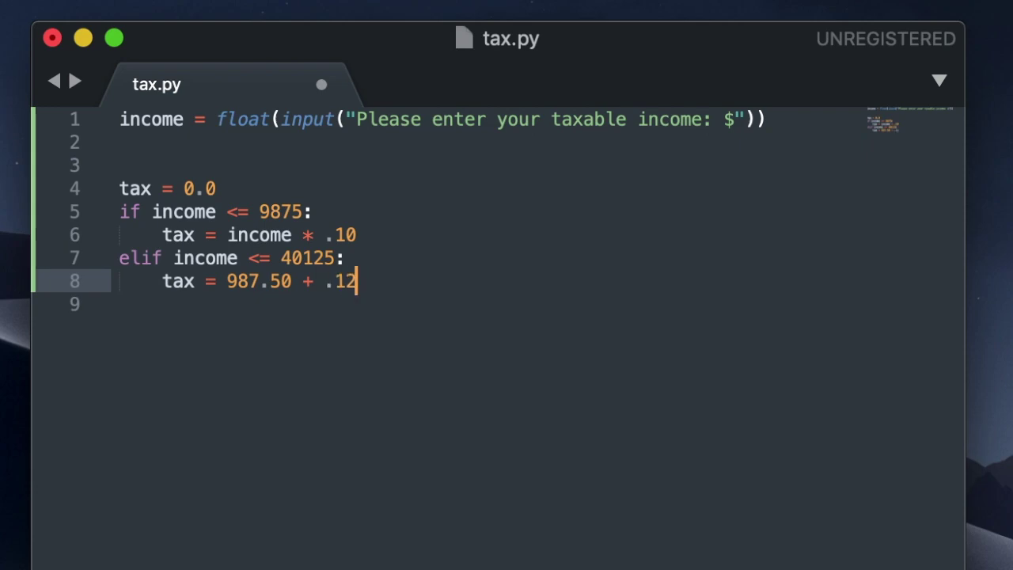
text(*)
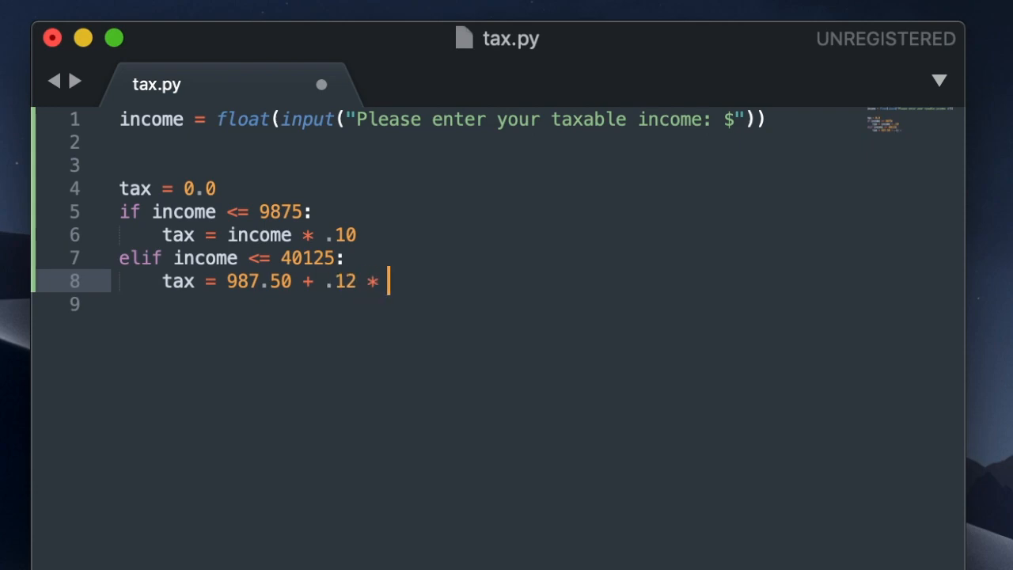
text(())
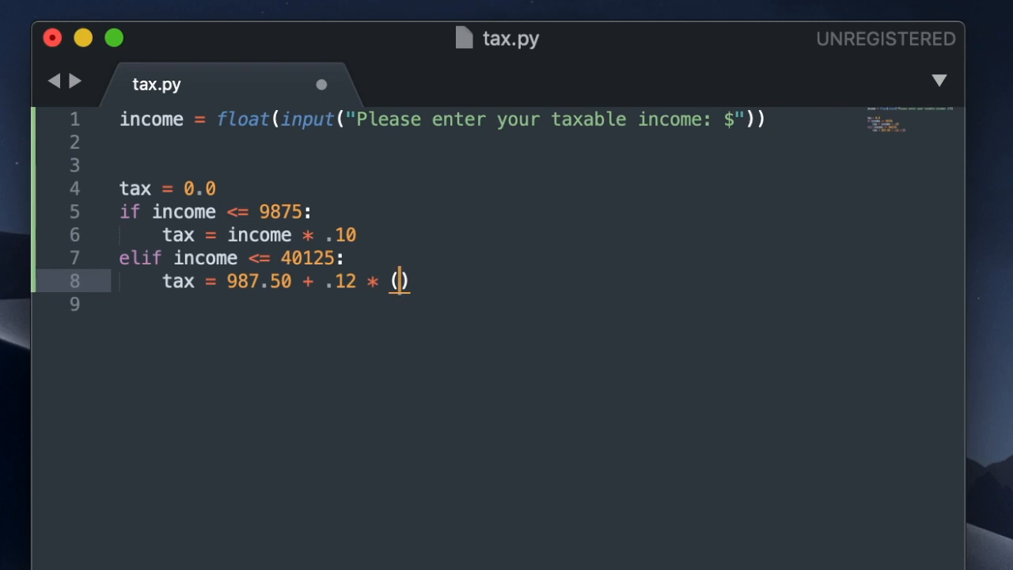
text(income - 987)
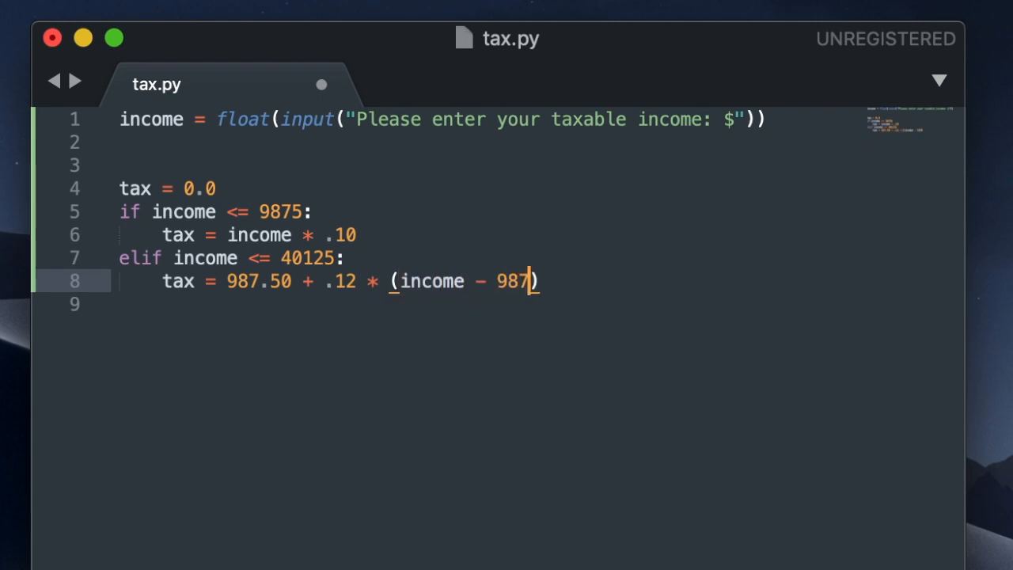
text(5)
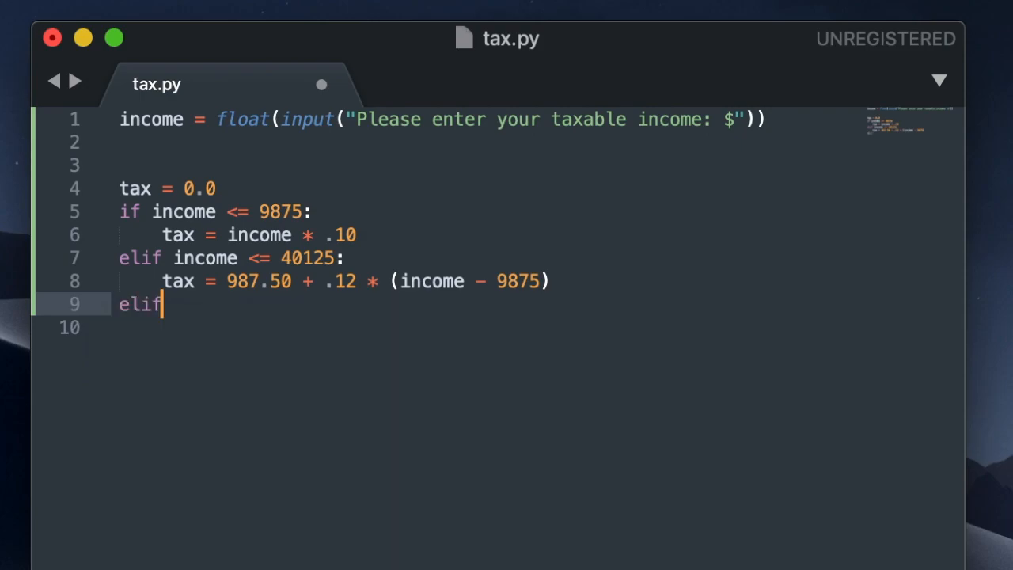
text(income <=)
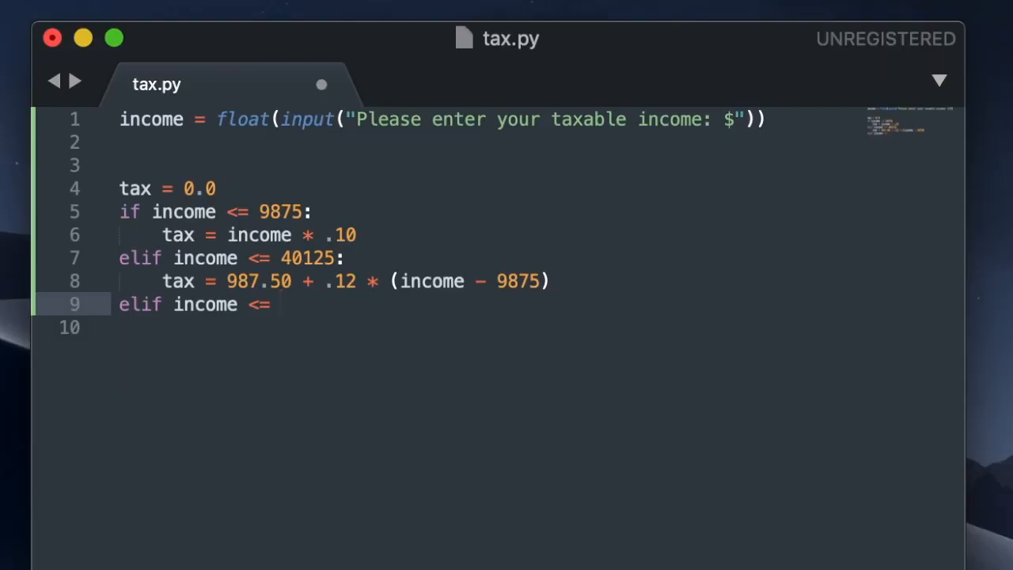
text(85525:)
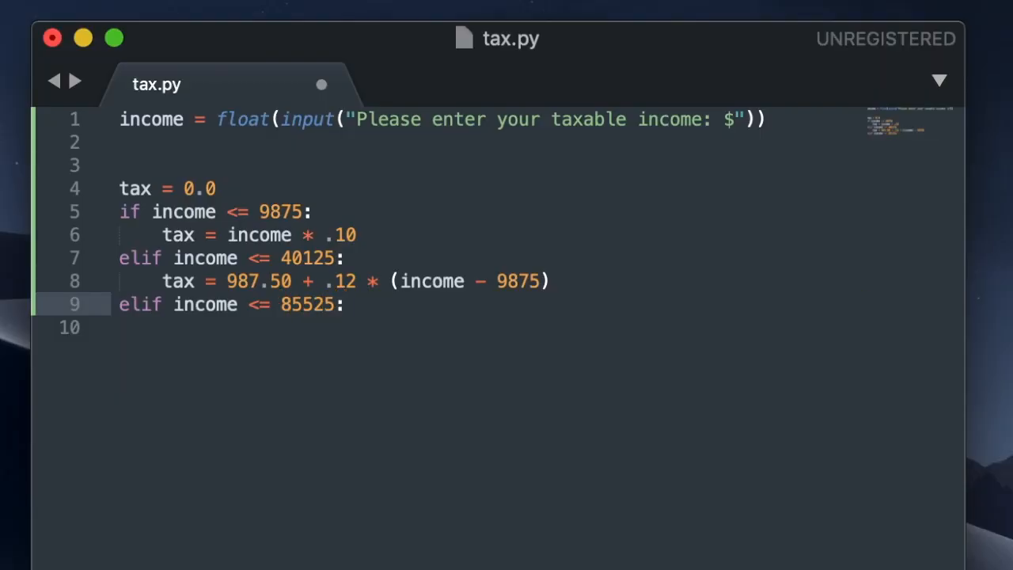
Step: Set tax = 4617.50 + .22 * (income - 40125) and begin the next elif income <= condition
text(tax)
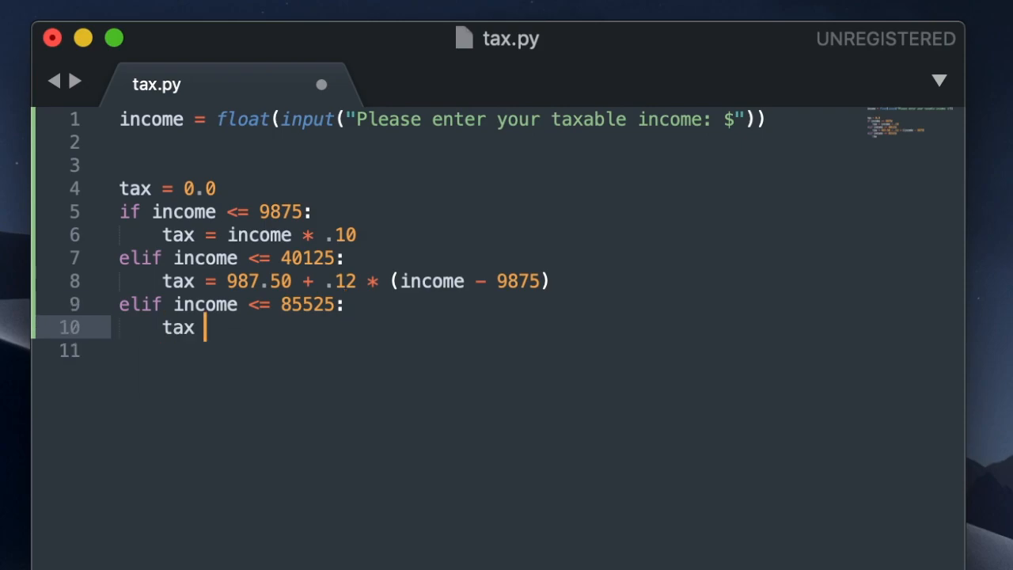
text(= 46)
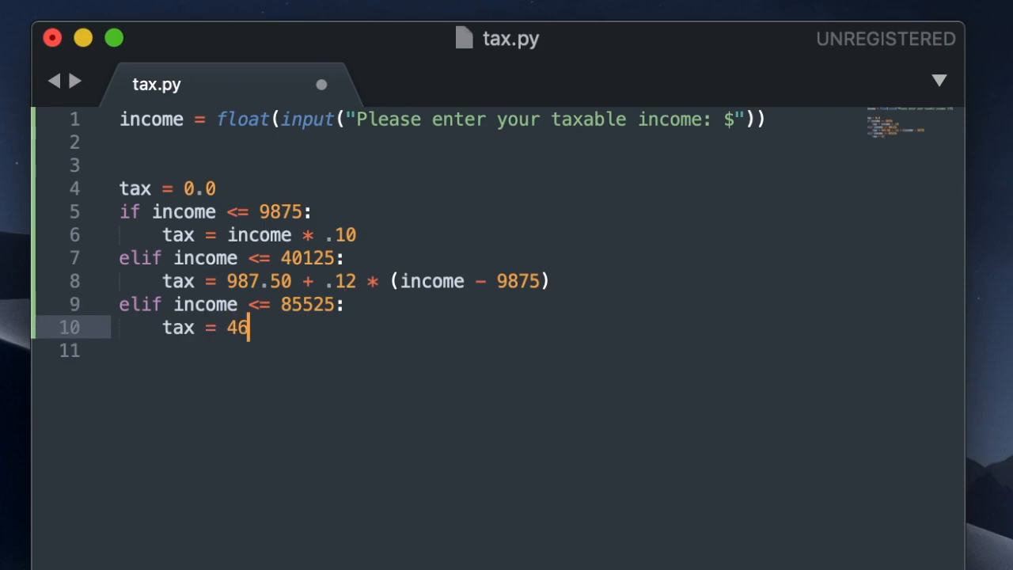
text(17.50 +)
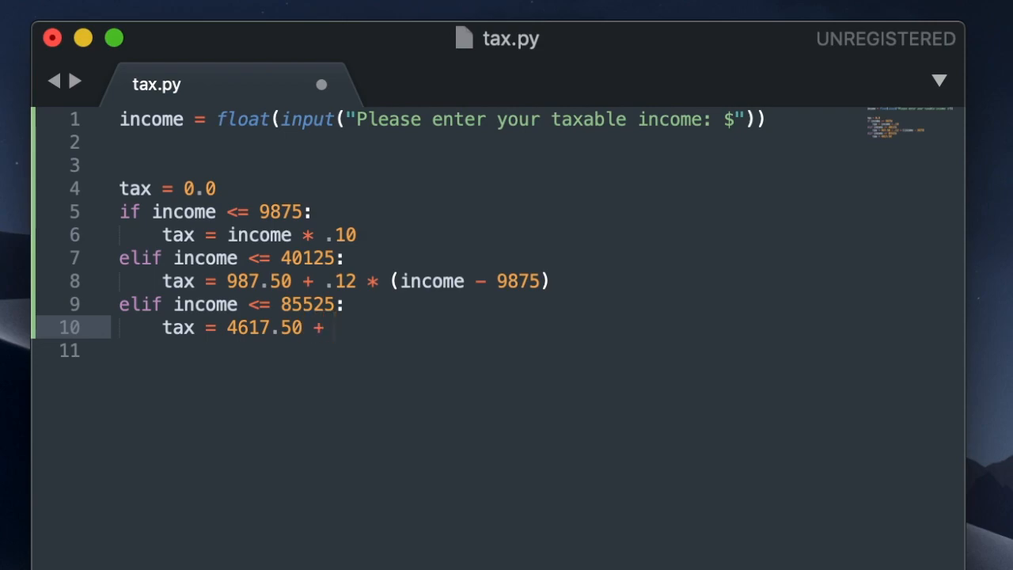
text(.22 *)
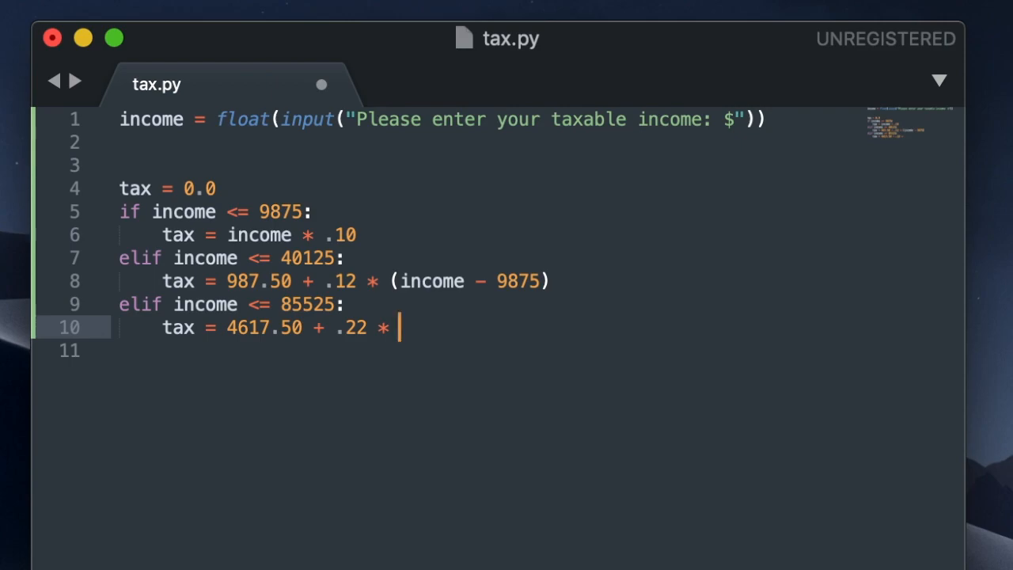
text((income)
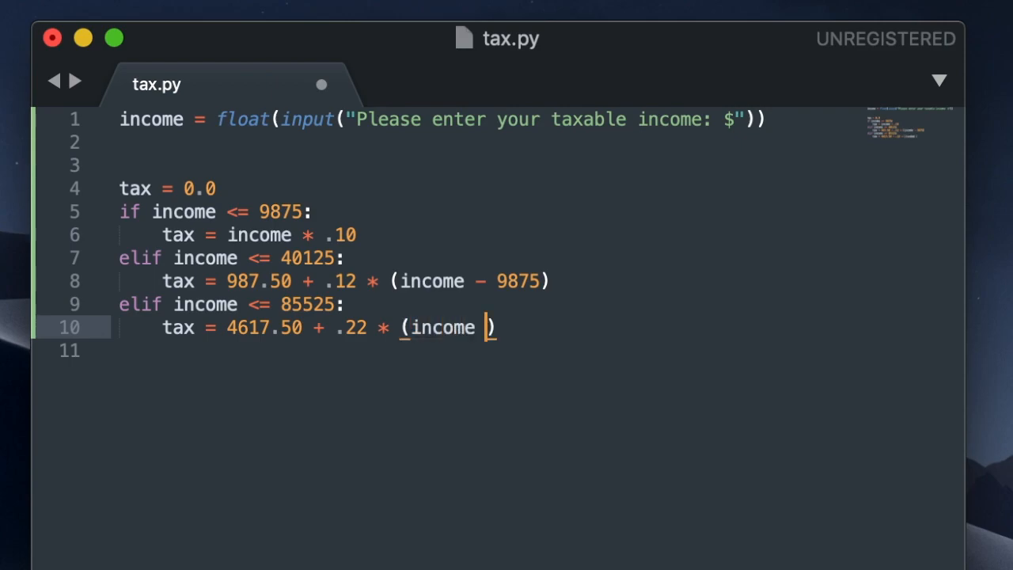
text(-)
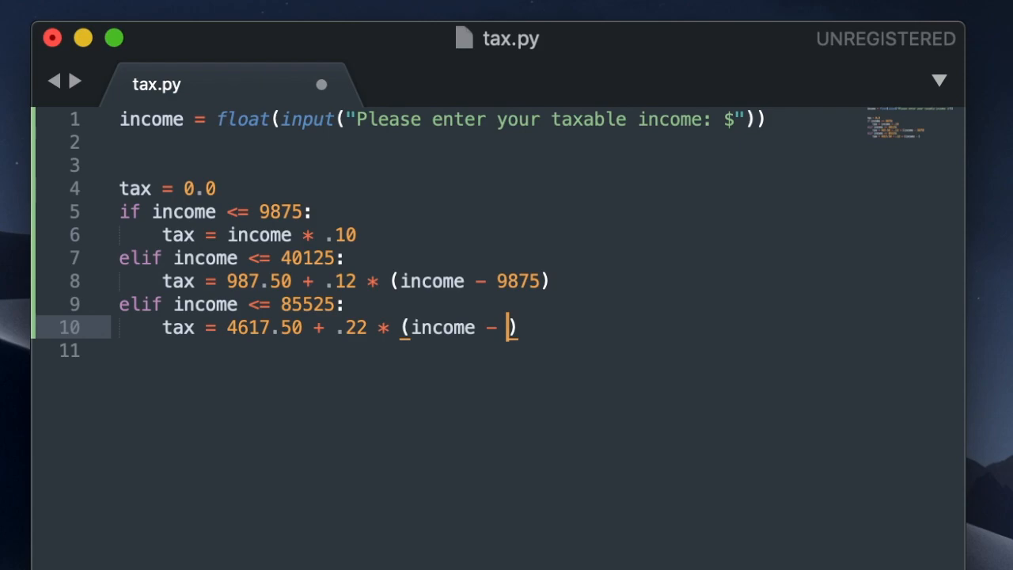
text(40125)
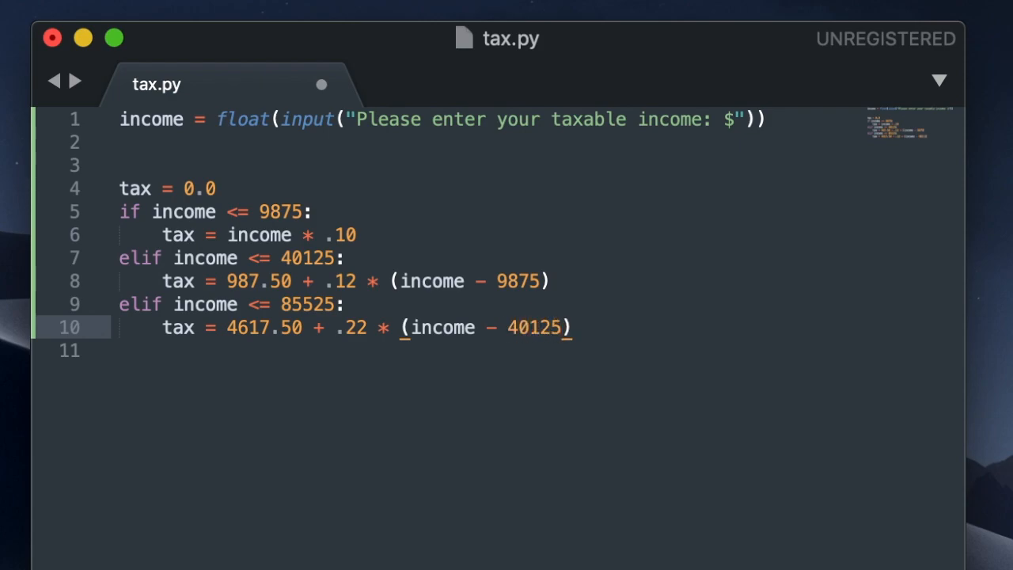
text(elif income <)
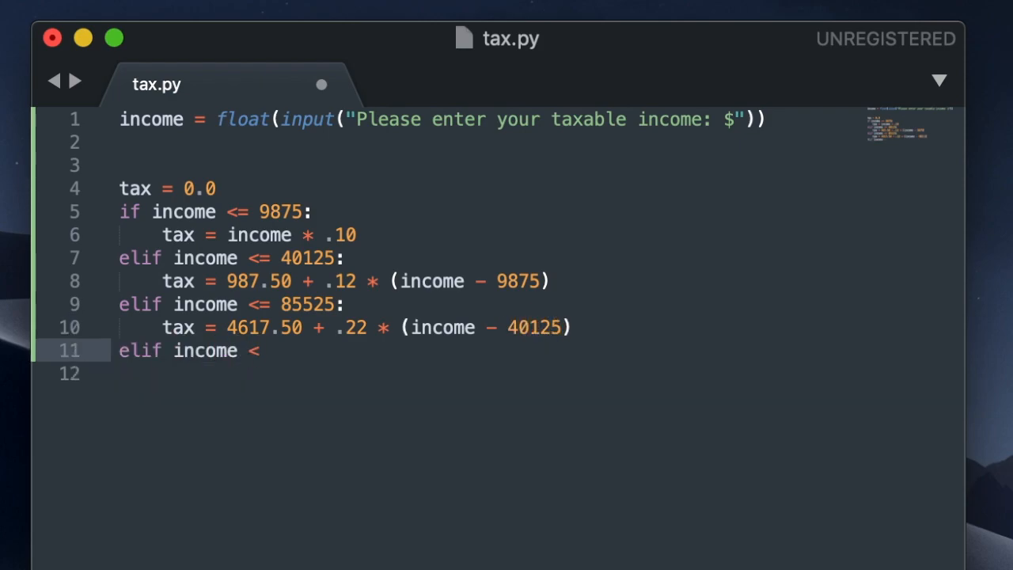
text(= 163300:)
click(486, 373)
text(tax =)
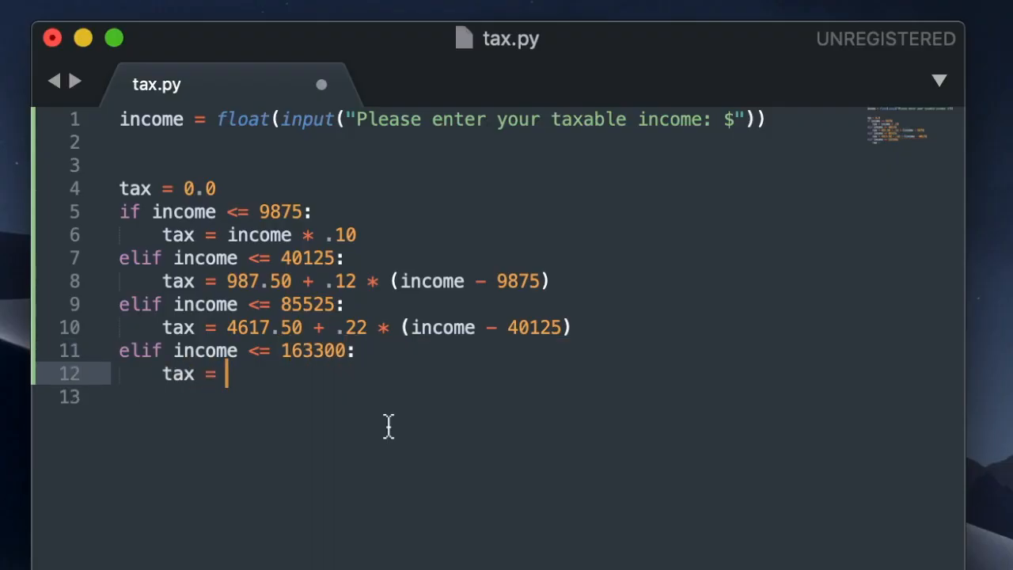
Step: Write the 163300 bracket (14605.50 base) and the 207350 bracket: 33271.50 + .32 * (income - 163300)
text(14605.50 + .24 (income - 85525)
click(487, 397)
text(elif income <=)
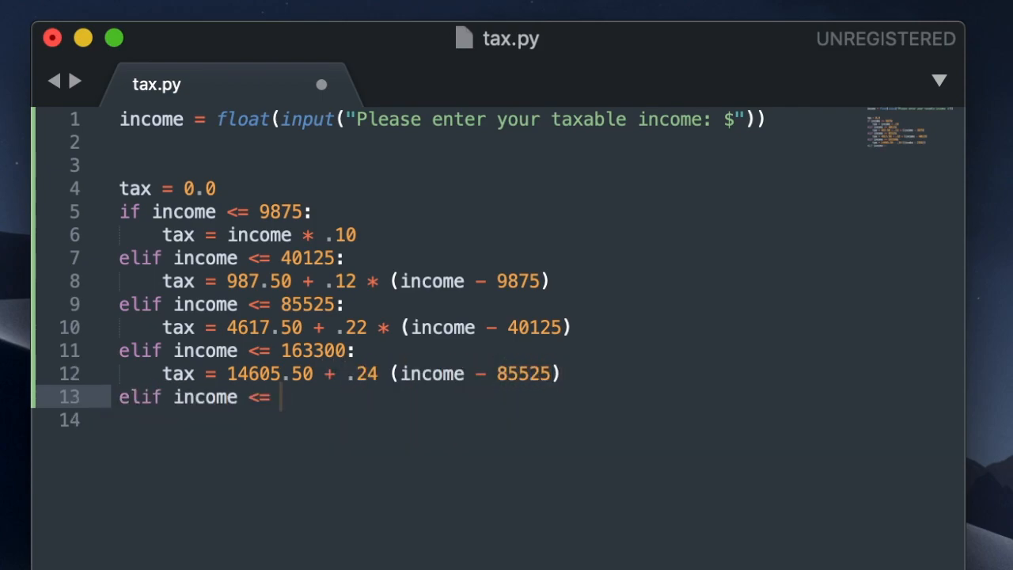
text(207350)
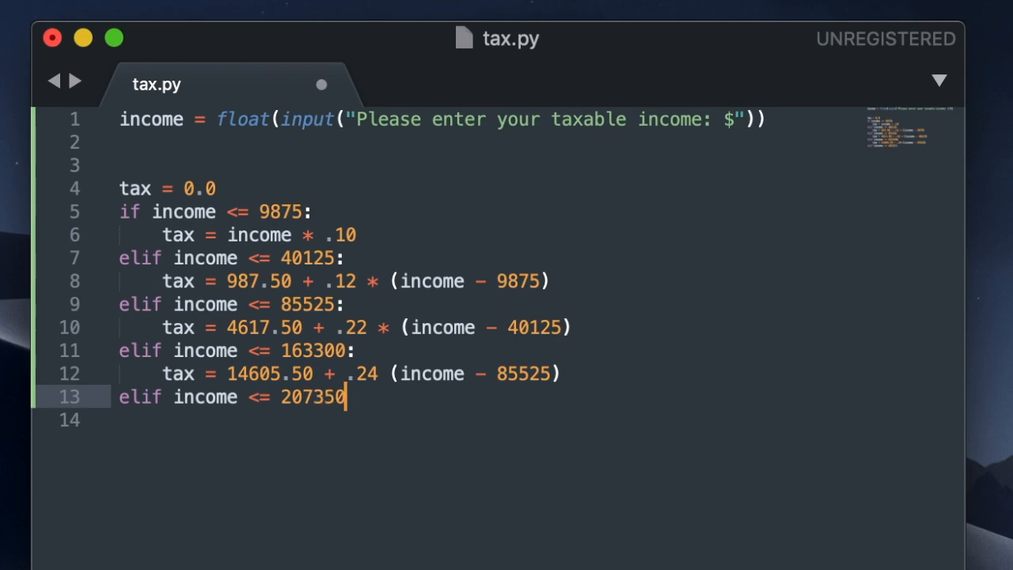
key(backspace)
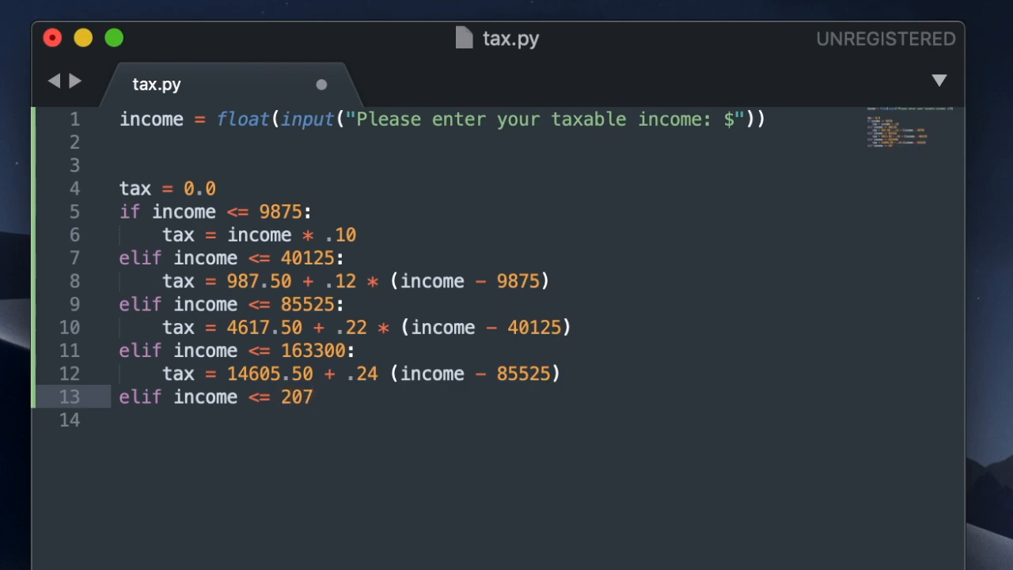
text(350:)
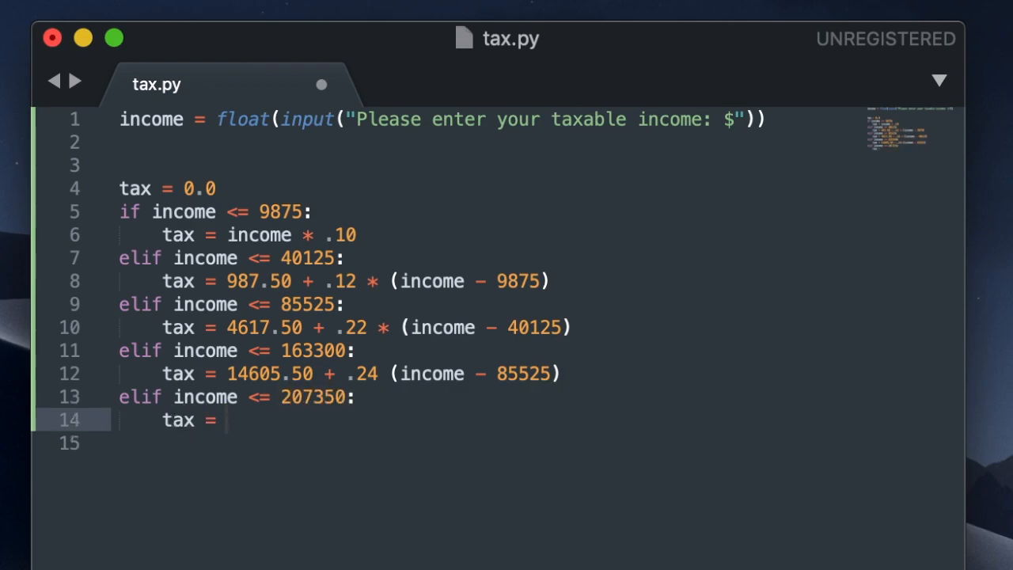
text(33271.50)
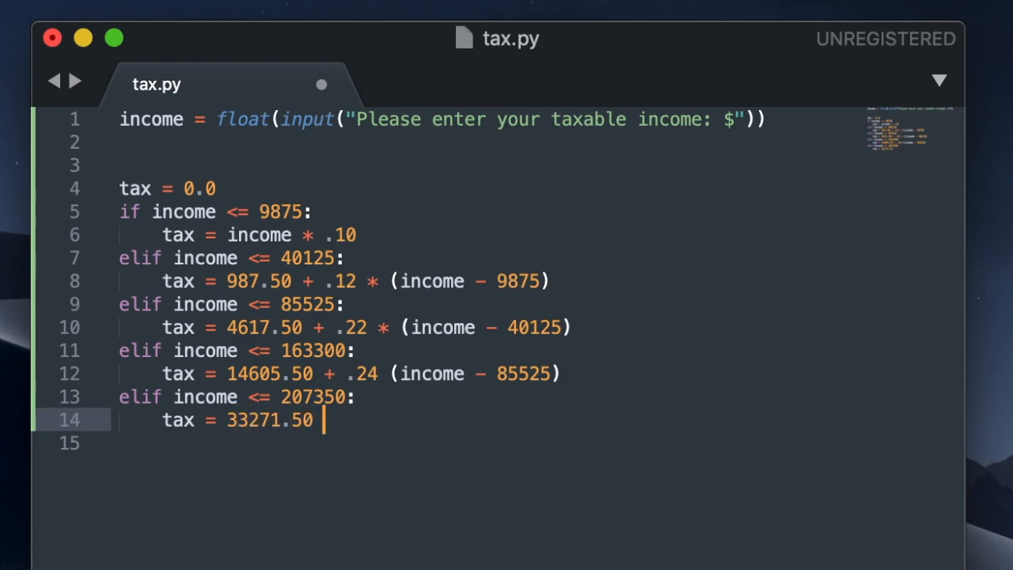
text(+ .32)
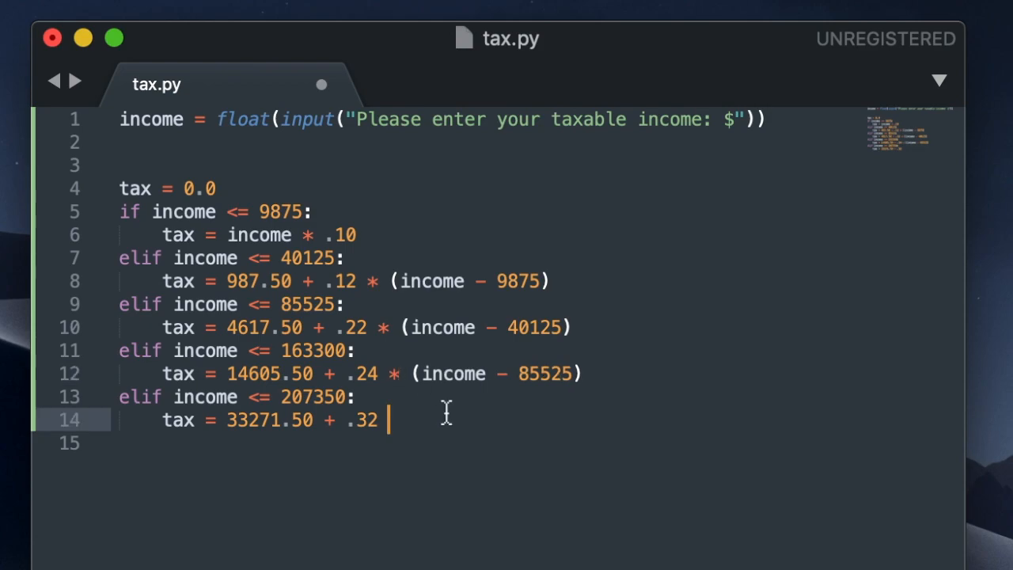
text(* (income)
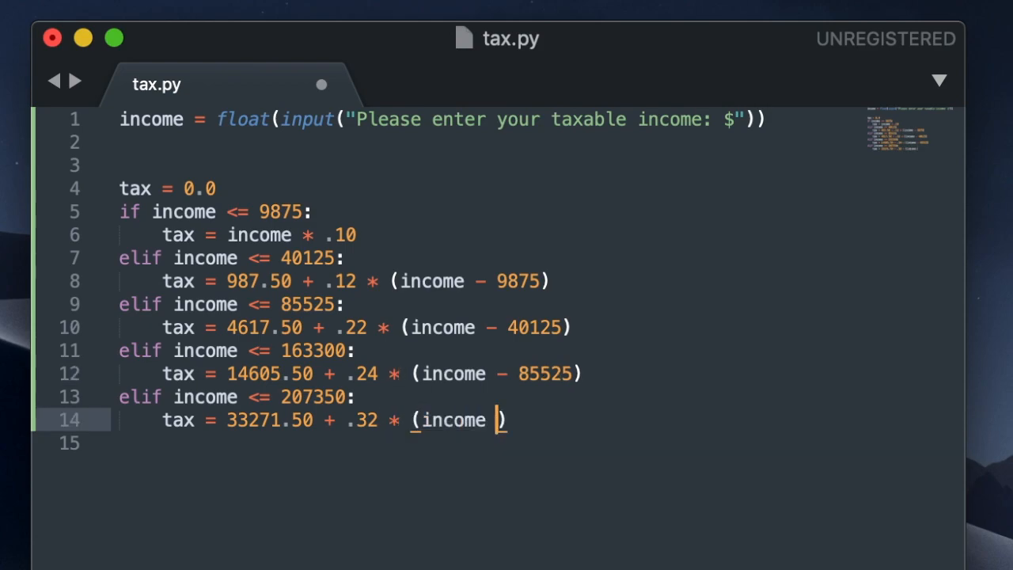
text(- 163300)
click(487, 443)
text(elif income <=)
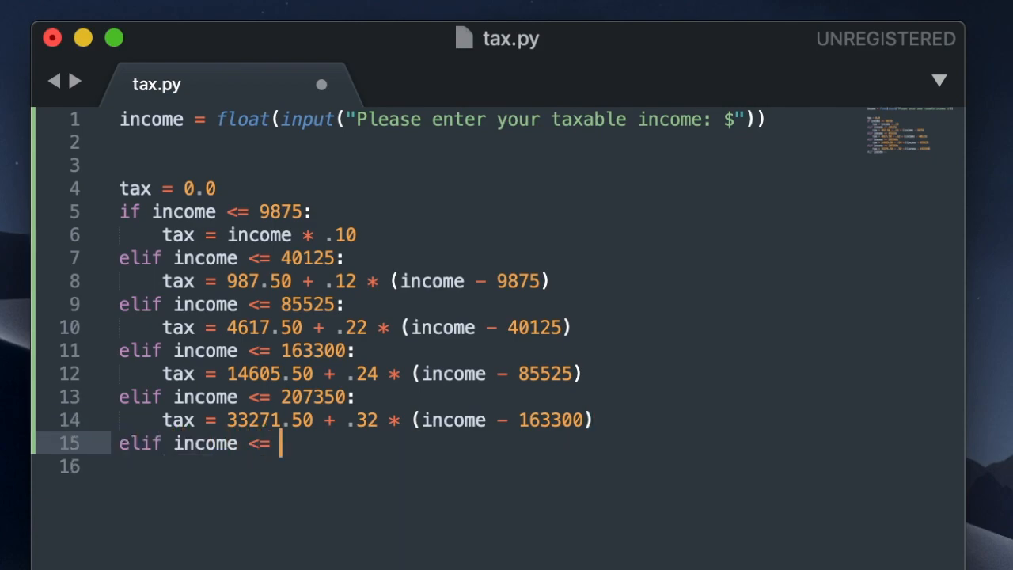
Step: Add the 518400 bracket at 47367.5 + .35 rate, and else tax = 156235 + .37 * (income - 518400)
text(518400:)
click(486, 467)
text(tax =)
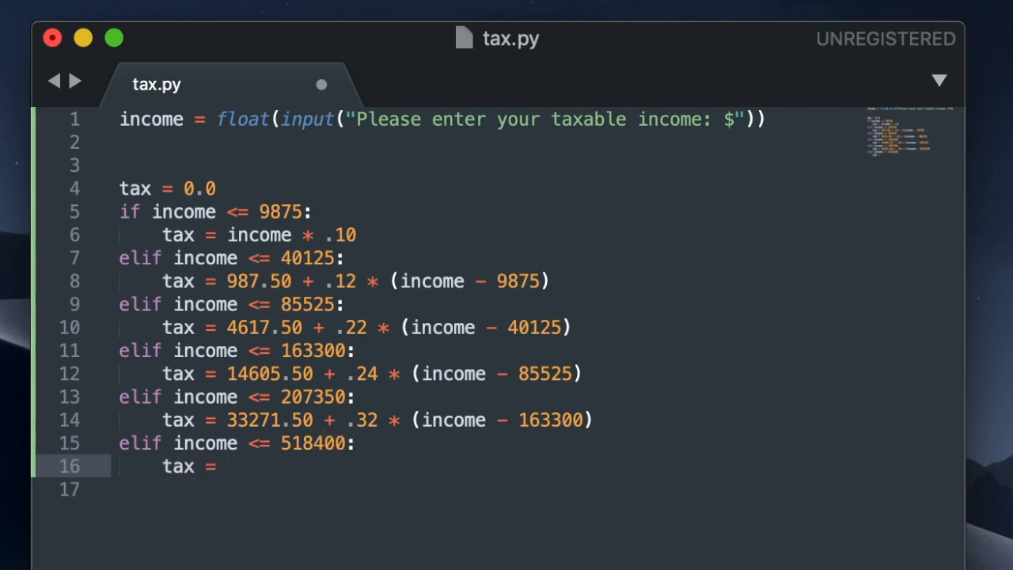
text(47367.5)
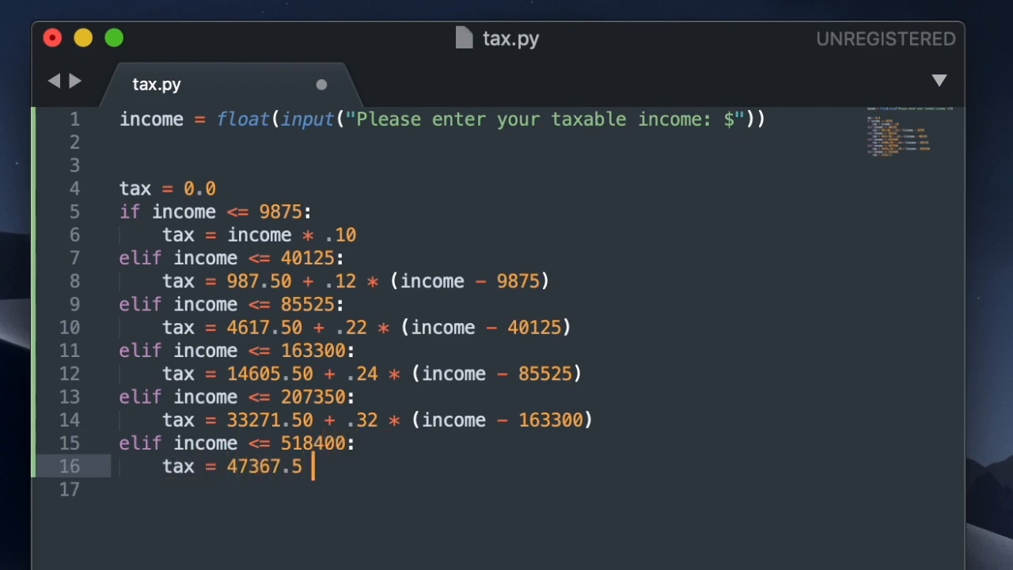
text(+ .35 *)
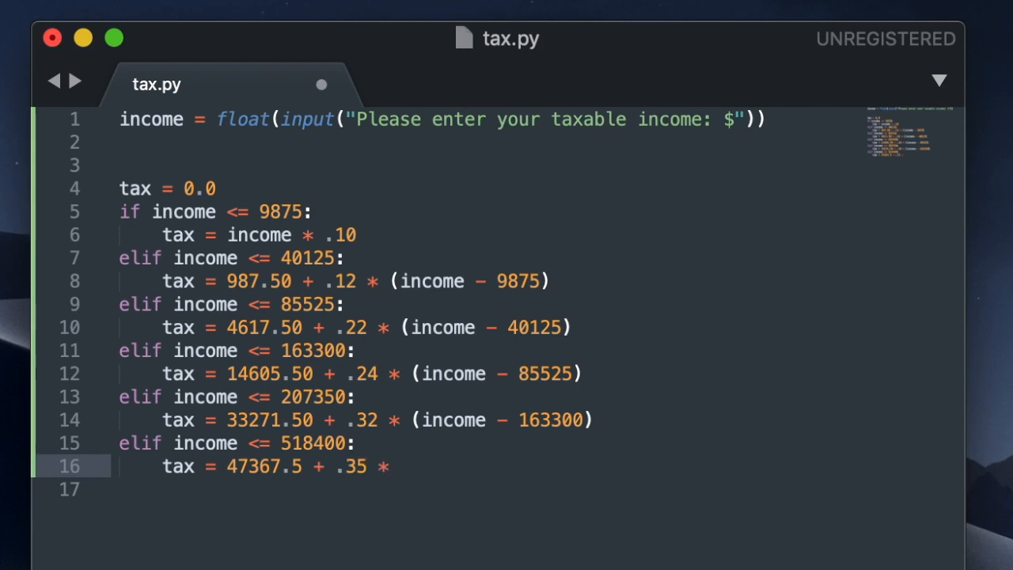
text((income - 207350)
text(tax =)
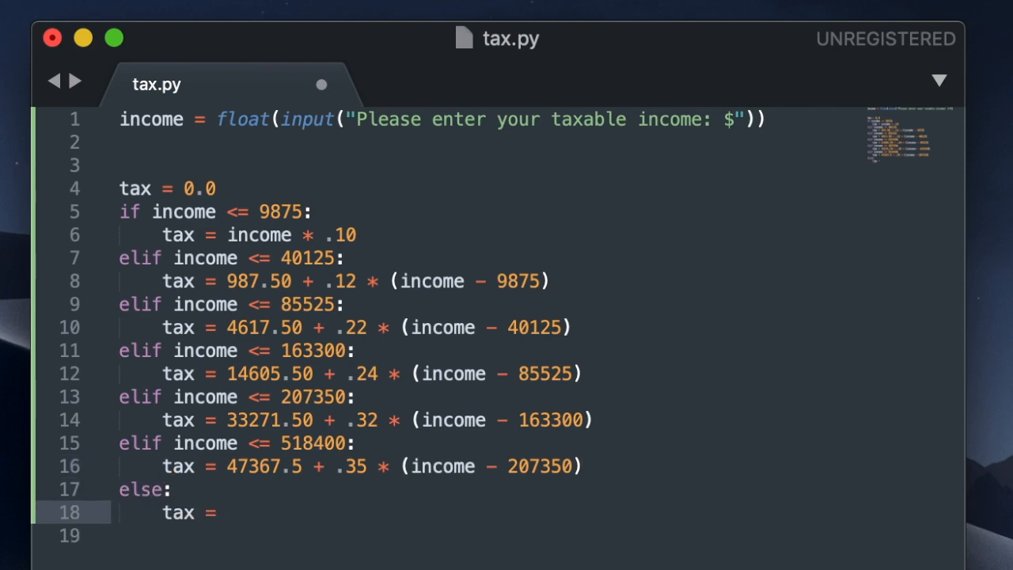
text(156235 + .)
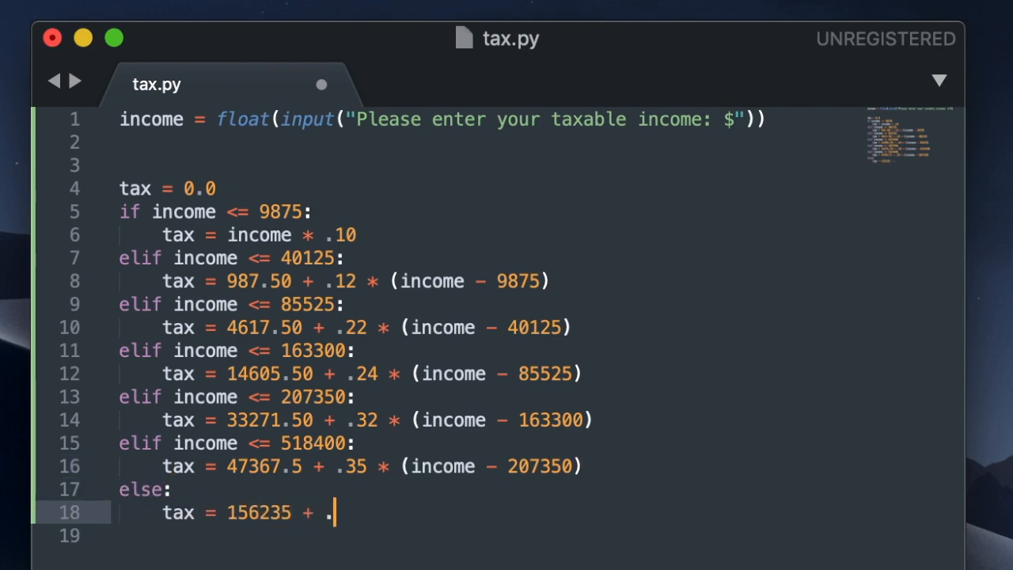
text(37 *)
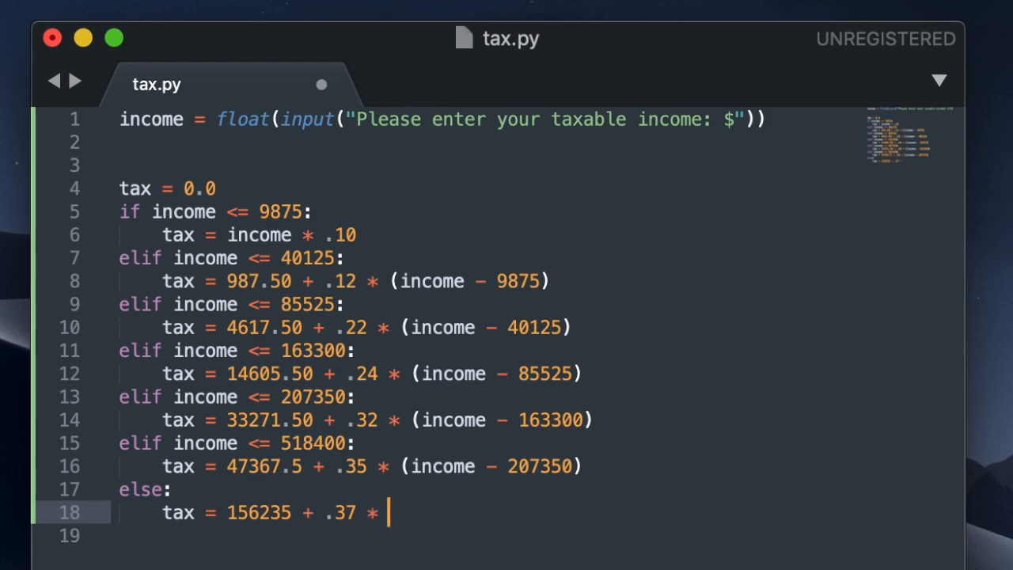
text((income - ))
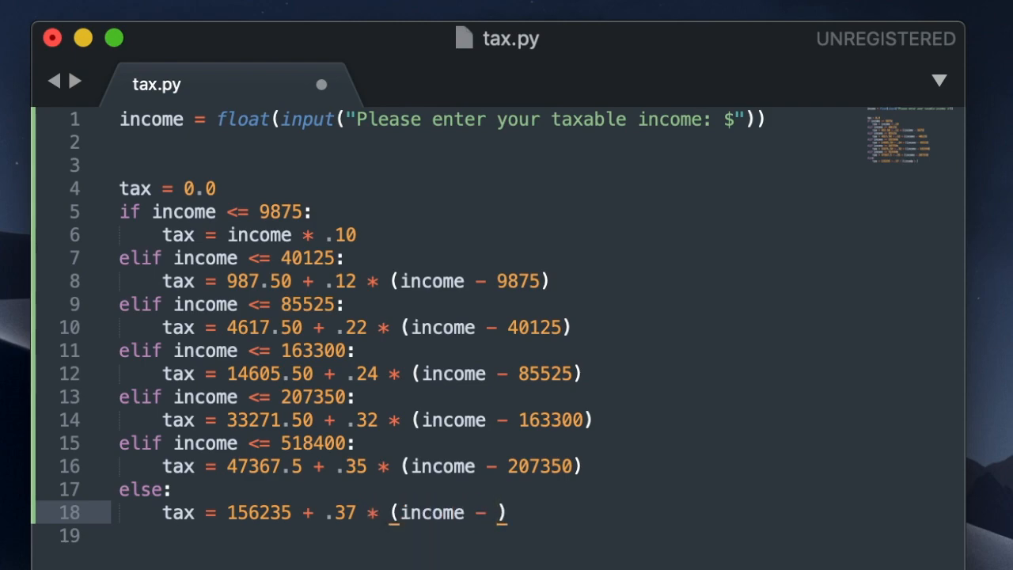
text(518400)
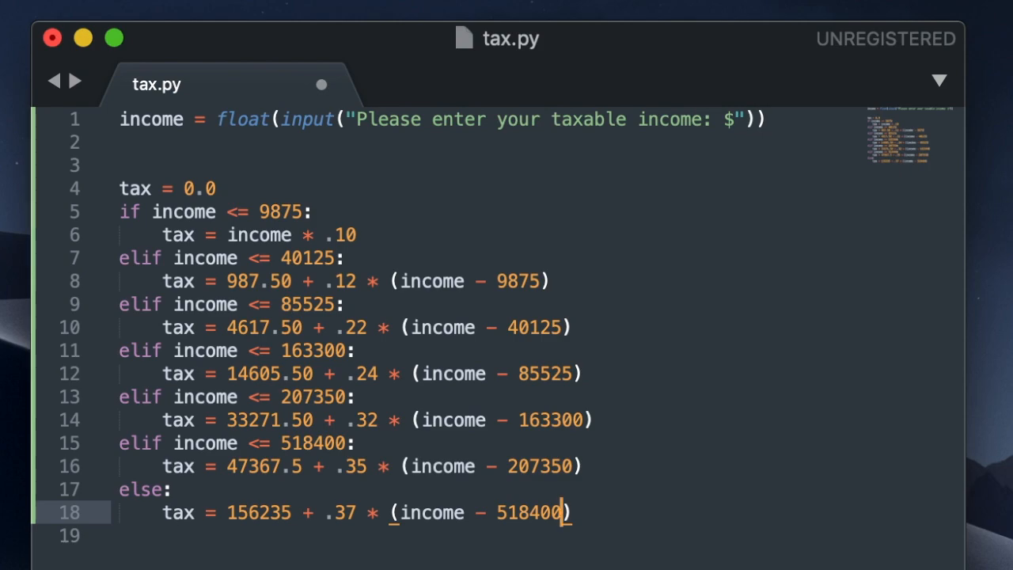
Step: Add the remainder = income line and print('You pay $',tax,'in taxes\n')
text(remai)
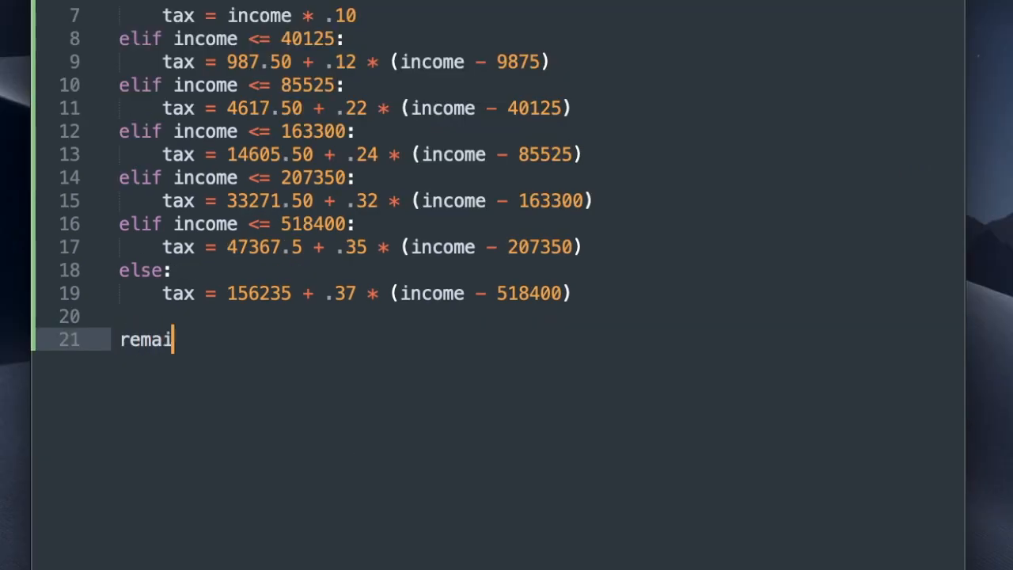
text(nder = income - tax)
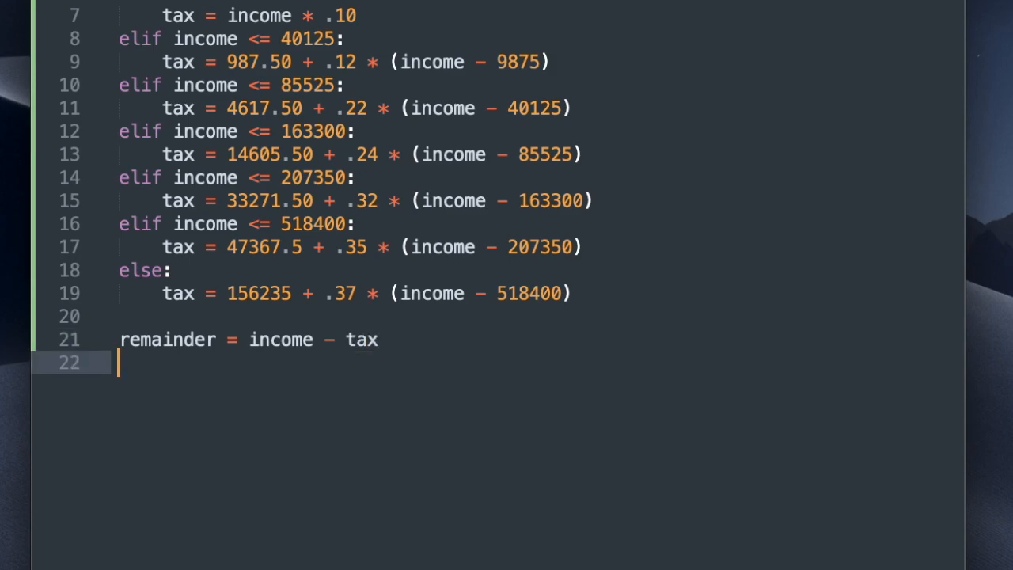
text(print())
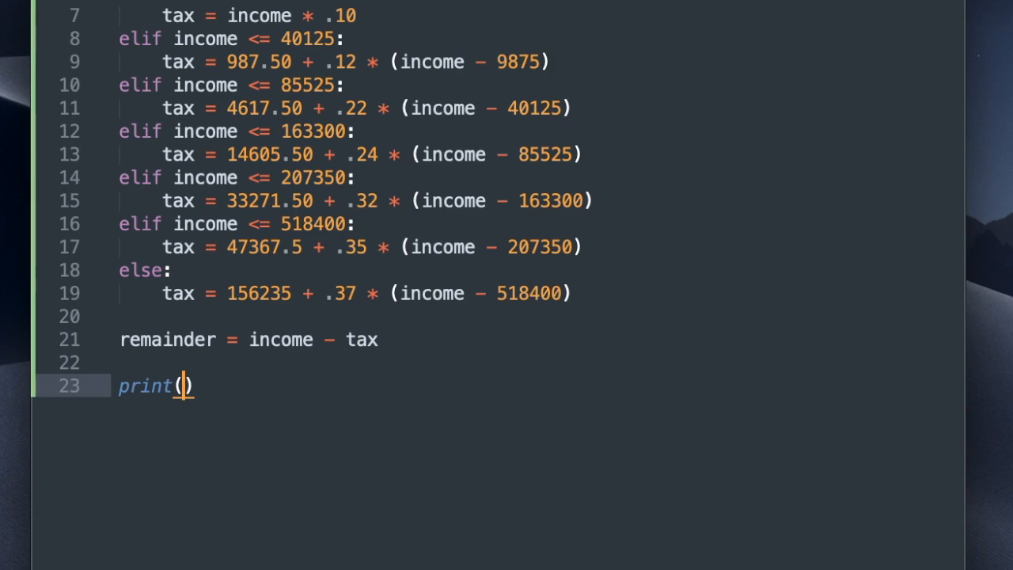
text("You pa)
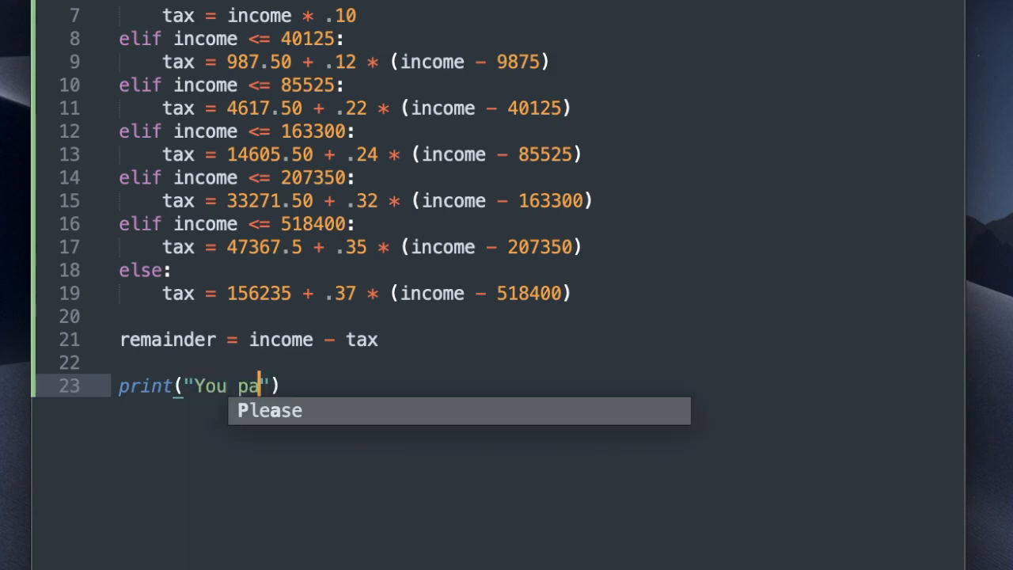
text(y $",tax,"in)
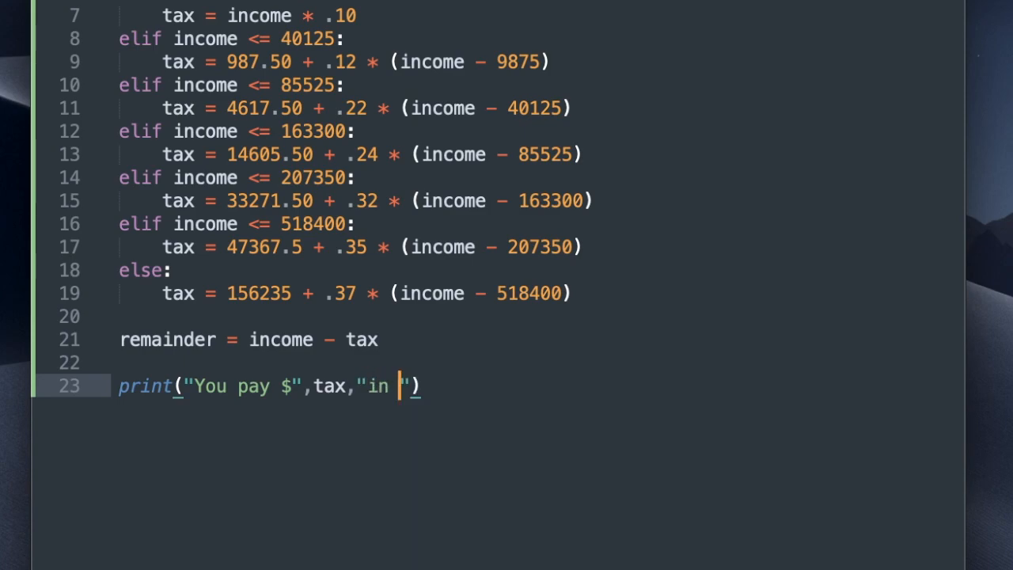
text(taxes\n)
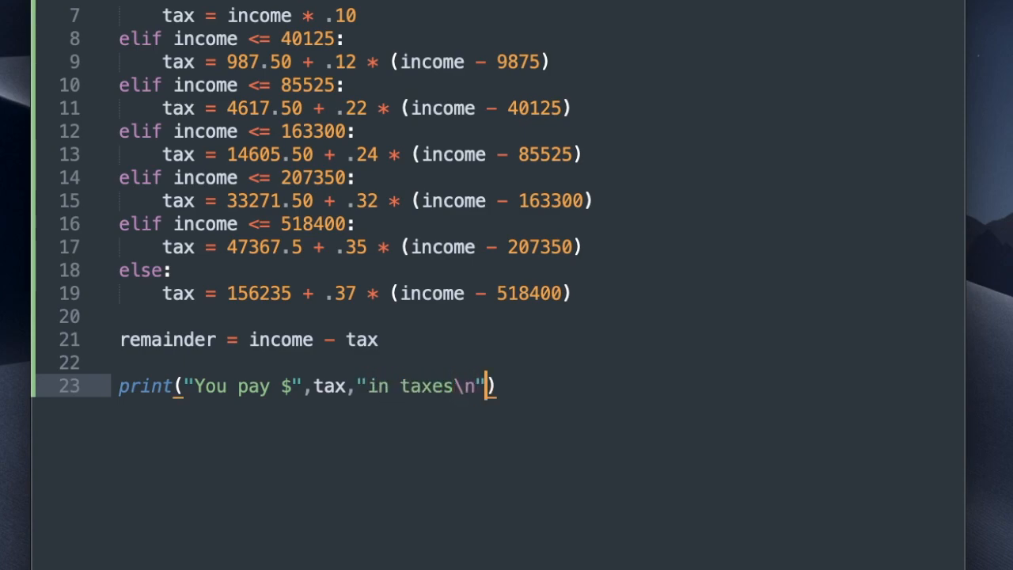
Step: Add print('You have $',remainder, 'left\n') as the final line
text(print)
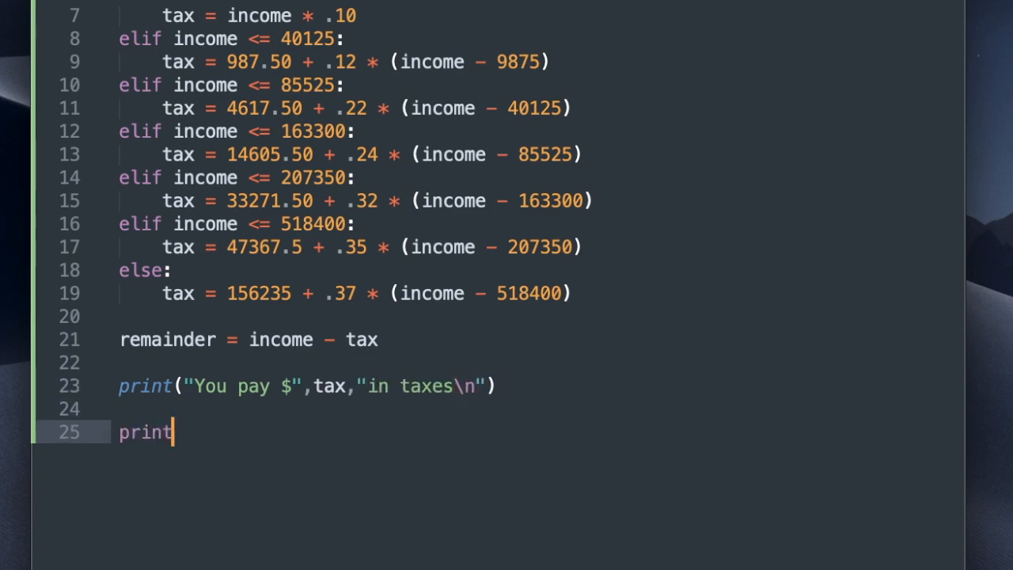
text(("You)
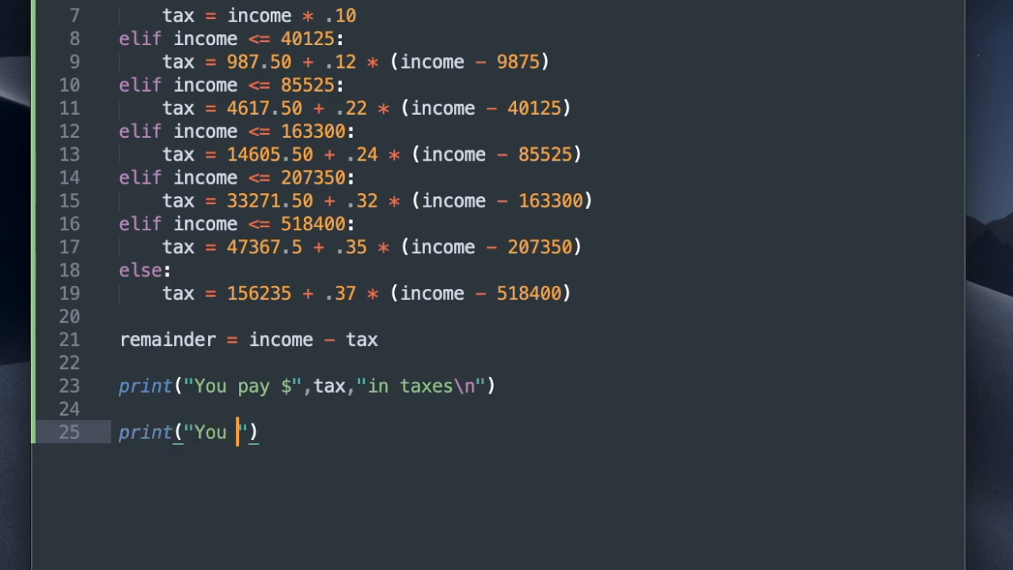
text(have)
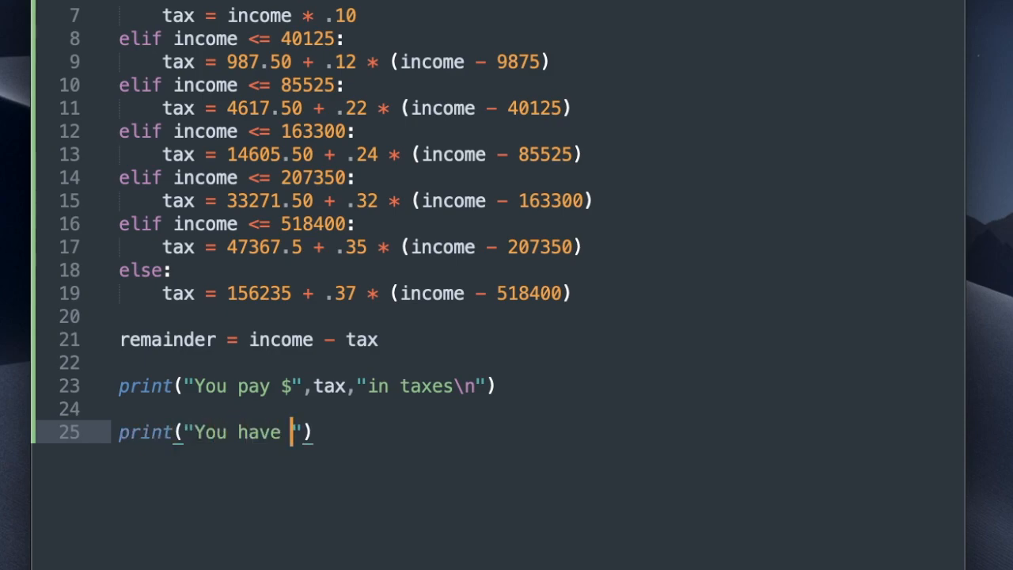
text($)
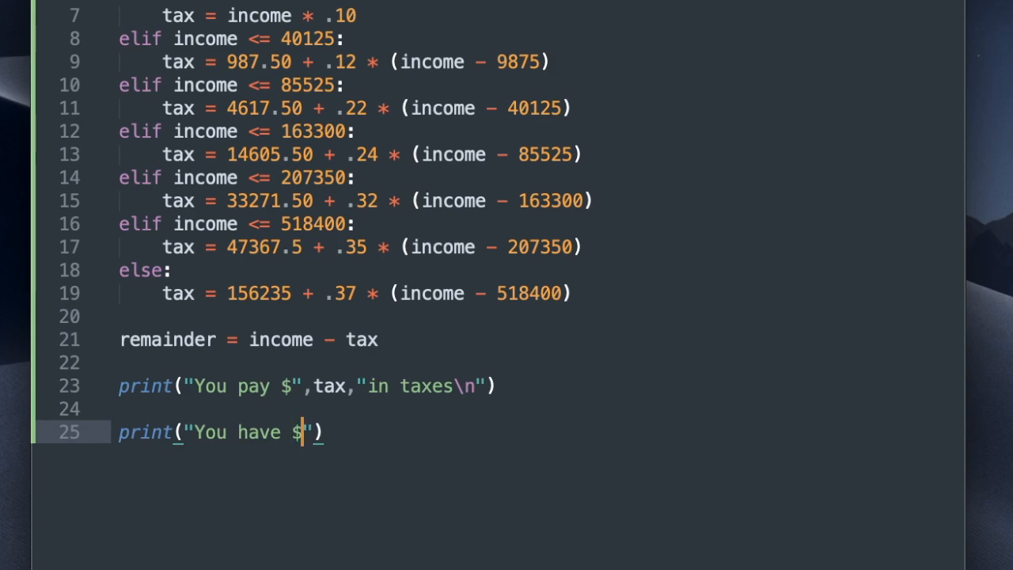
text(,)
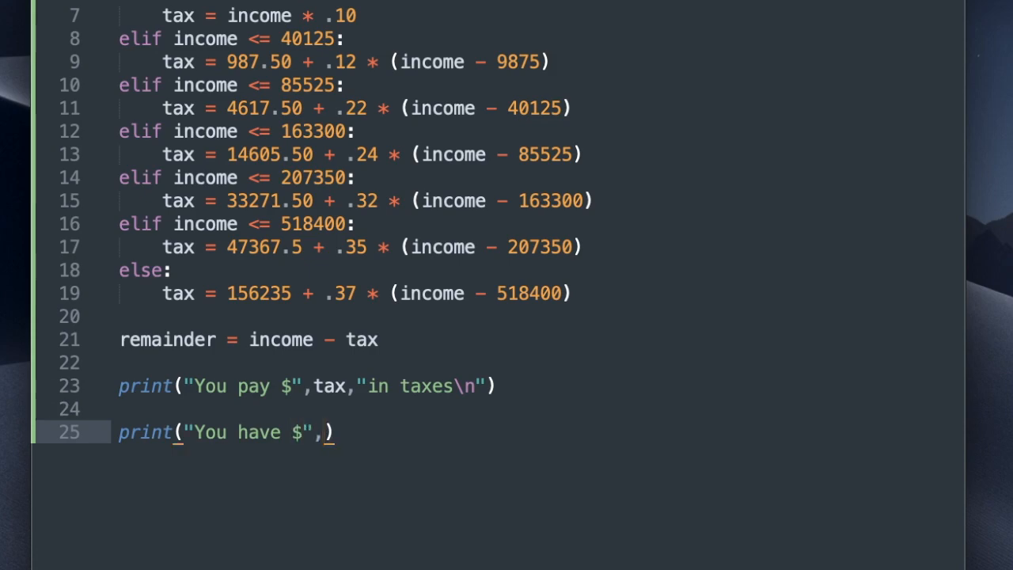
text(remainder, "")
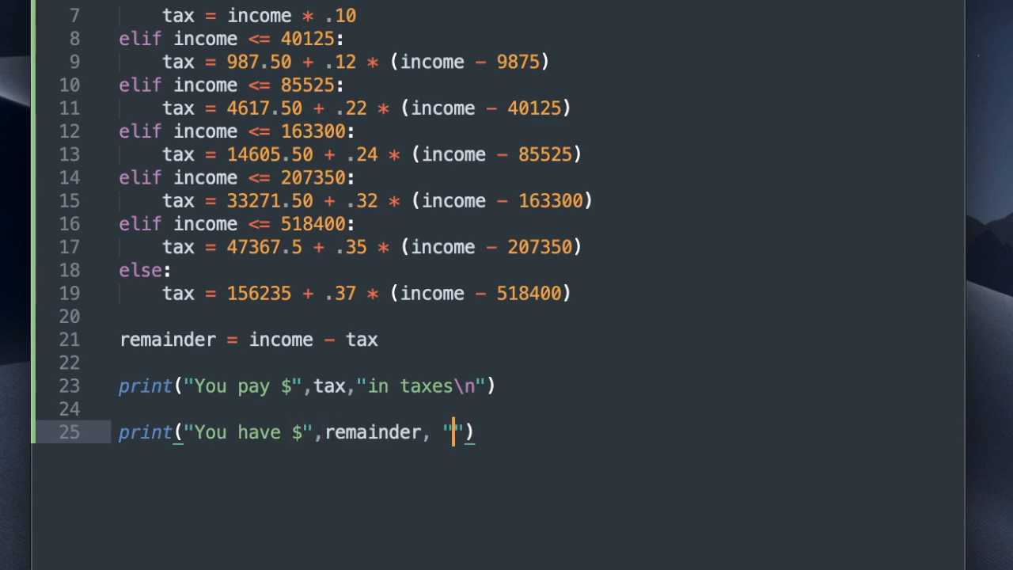
text(left)
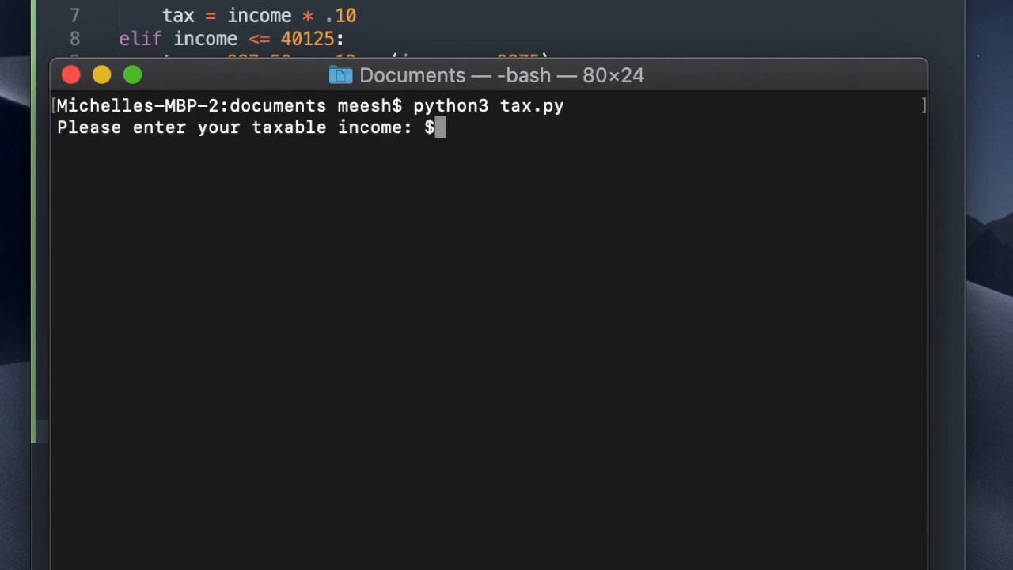
Step: Enter 35000 as income, getting $4002.5 in taxes and $30997.5 left
text(35)
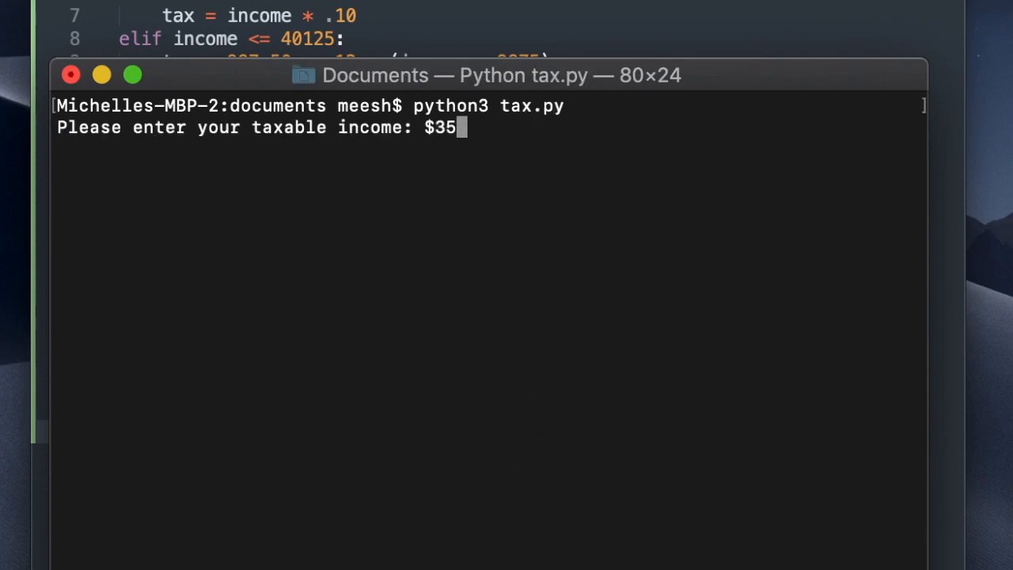
key(Return)
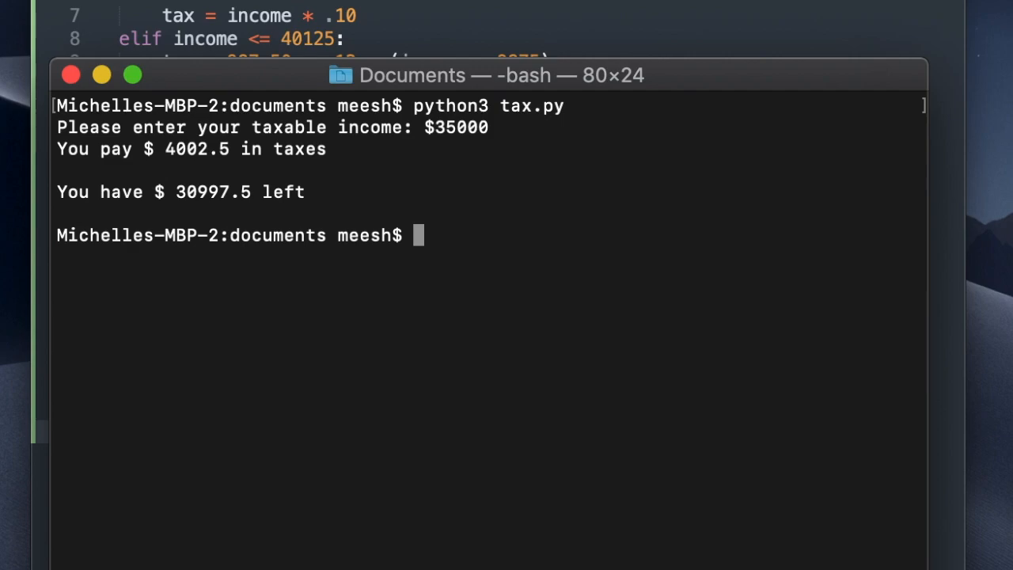
mouse_move(268, 224)
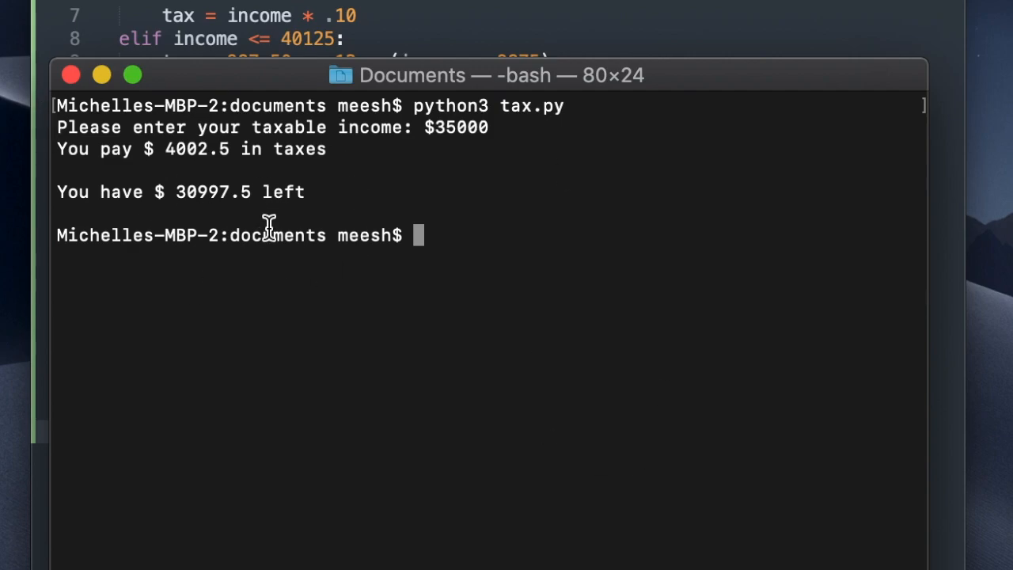
mouse_move(253, 200)
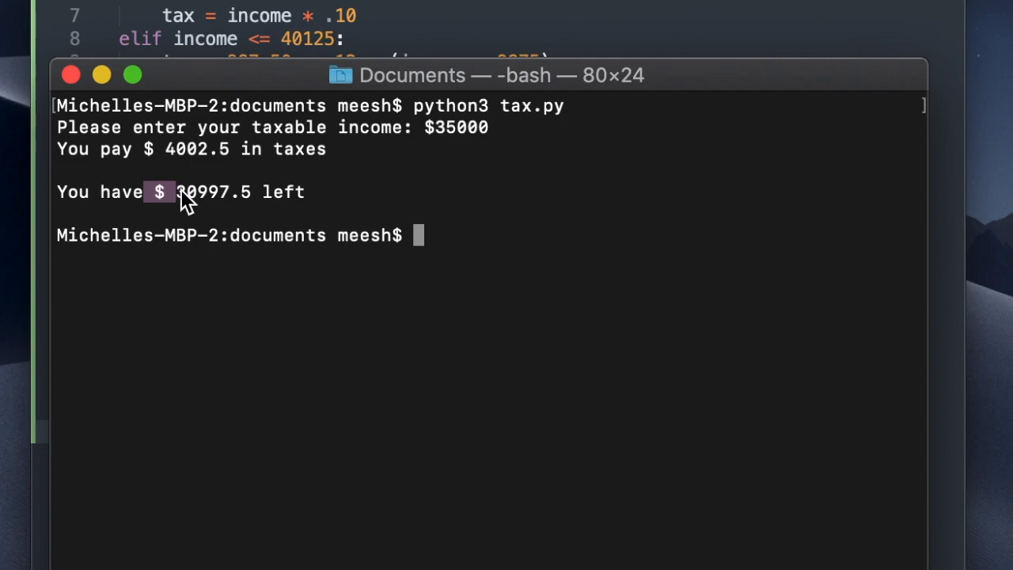
mouse_move(190, 245)
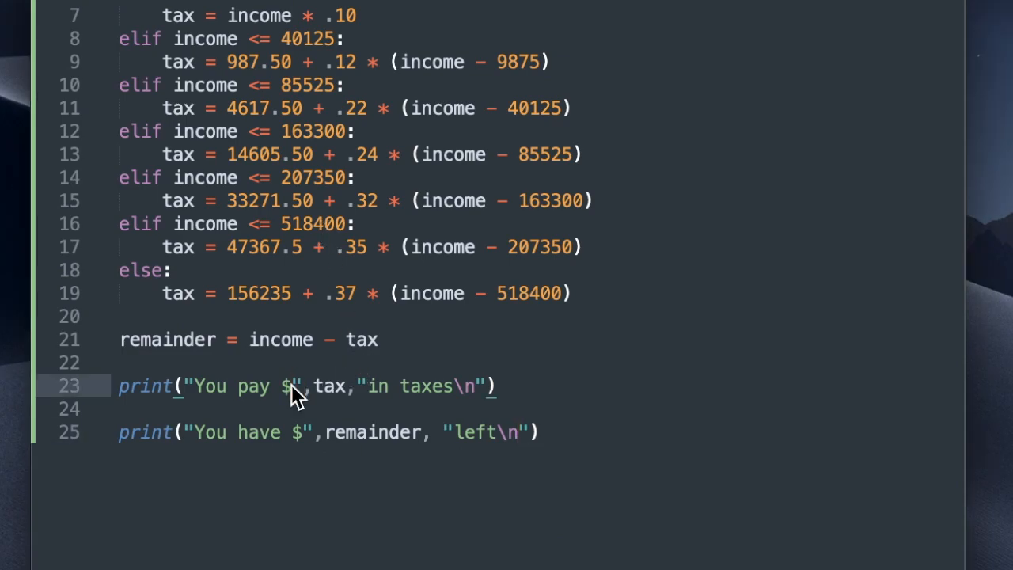
Step: Rewrite the print lines as "You pay ${tax}".format(tax = tax) and "You have ${rem}".format(rem =remainder)
text({tax})
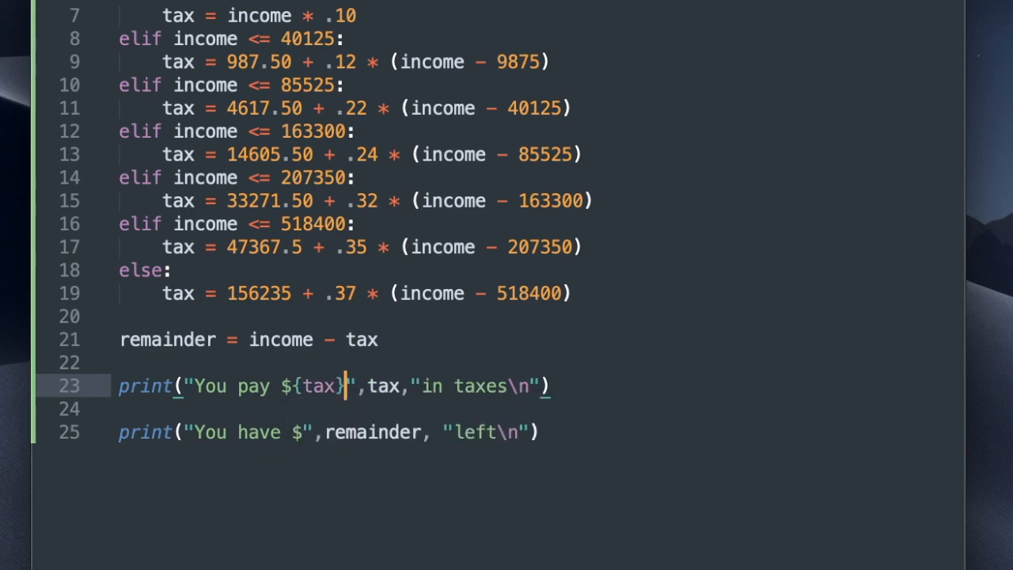
text(.format()
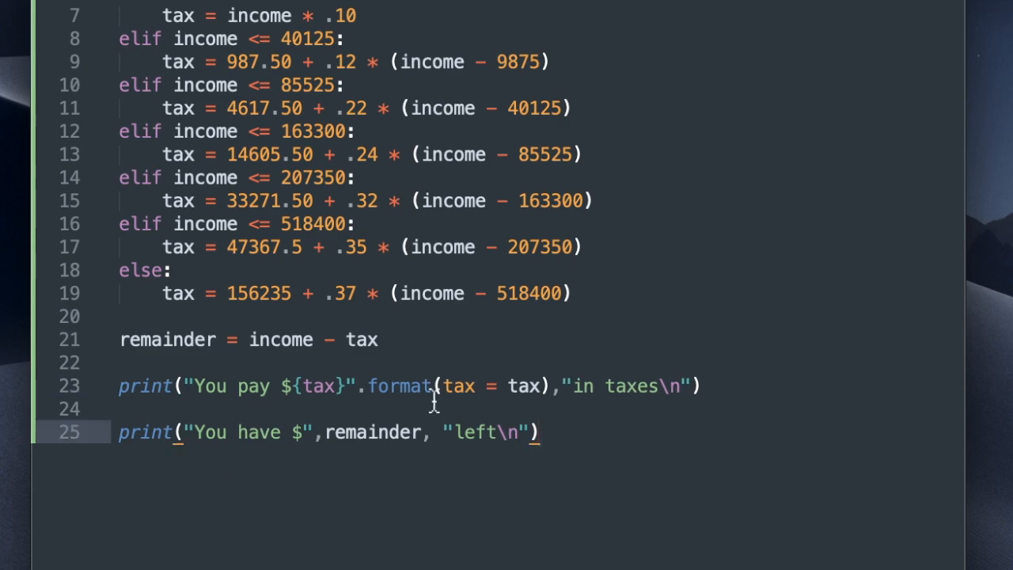
text(.format()
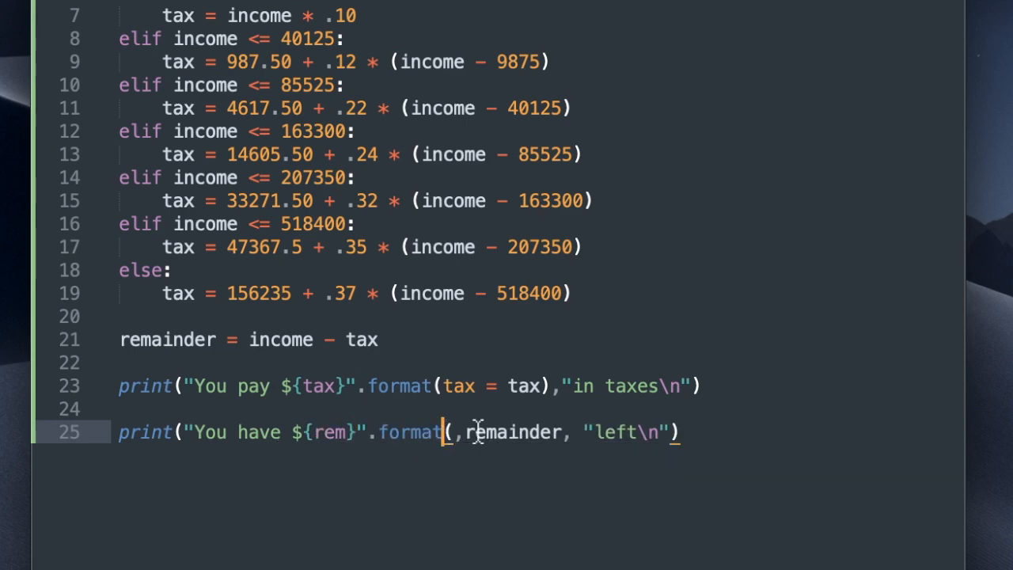
text(rem =)
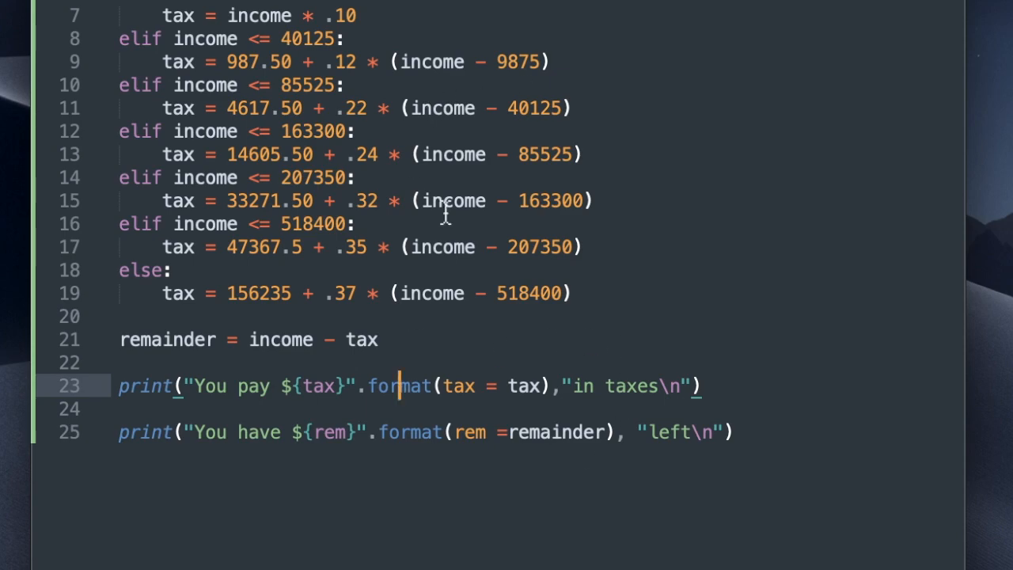
scroll(up, 3)
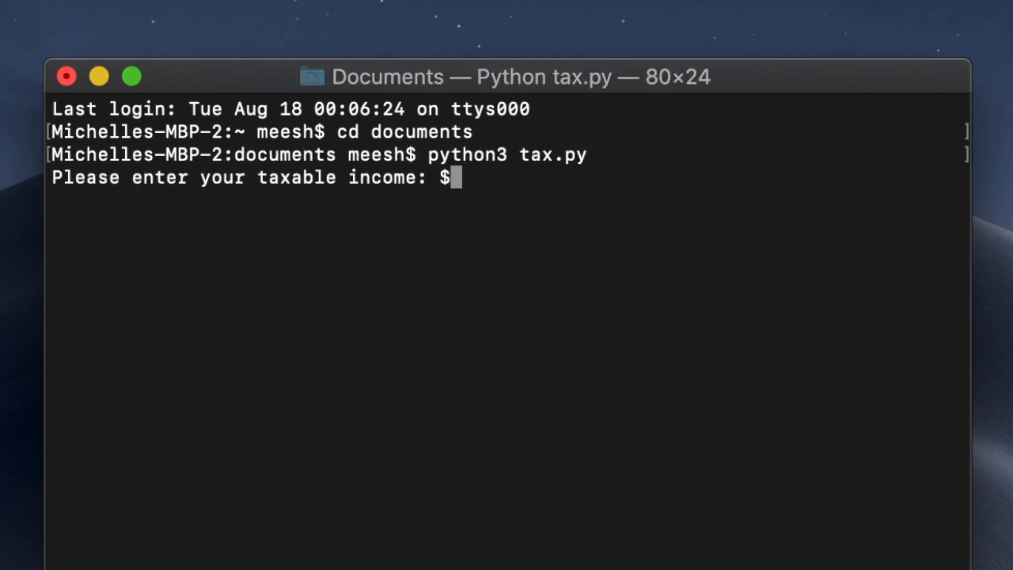
Step: Rerun tax.py in Terminal and submit a taxable income of 70000
text(7000)
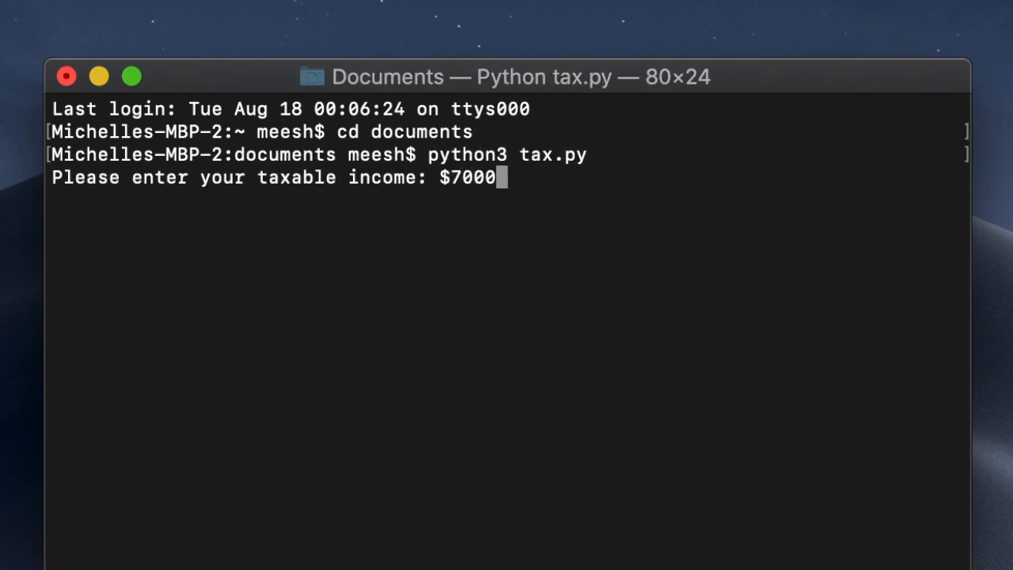
key(Return)
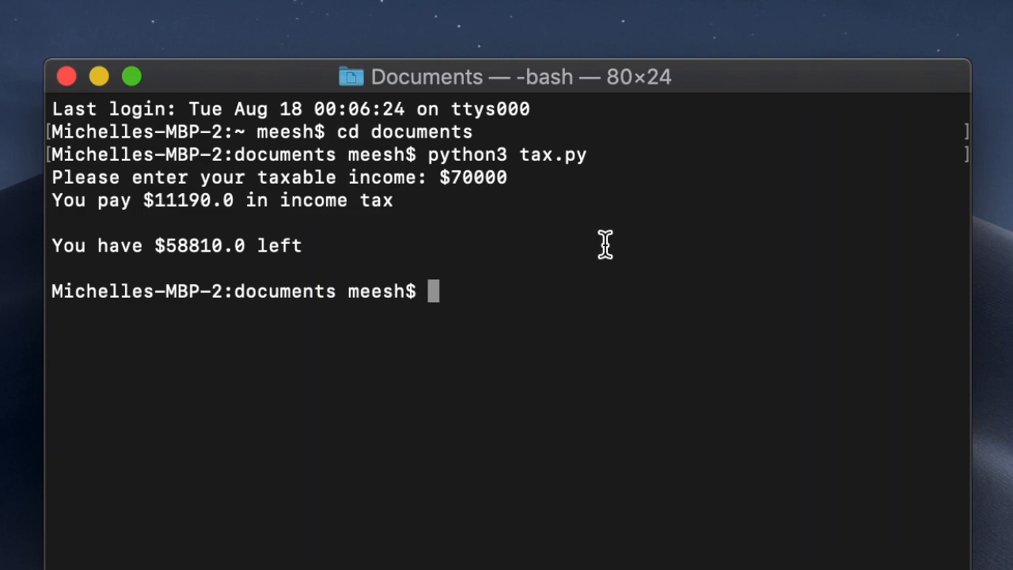
mouse_move(599, 229)
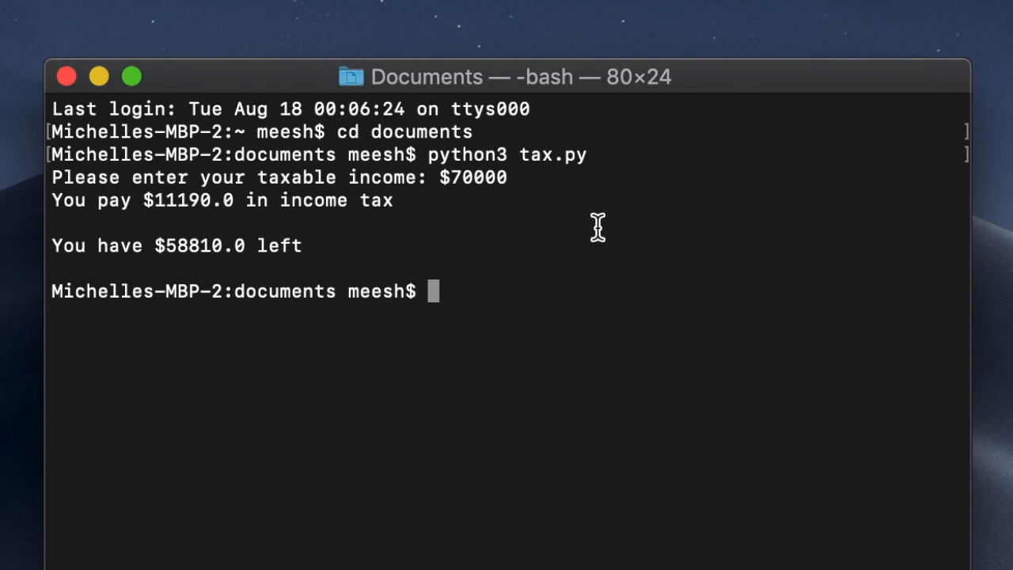
mouse_move(182, 307)
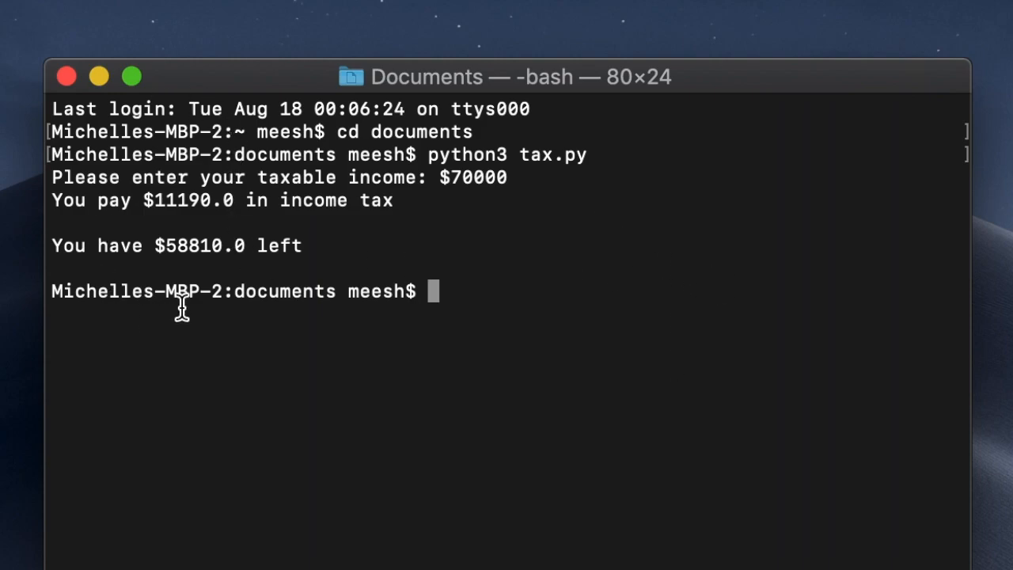